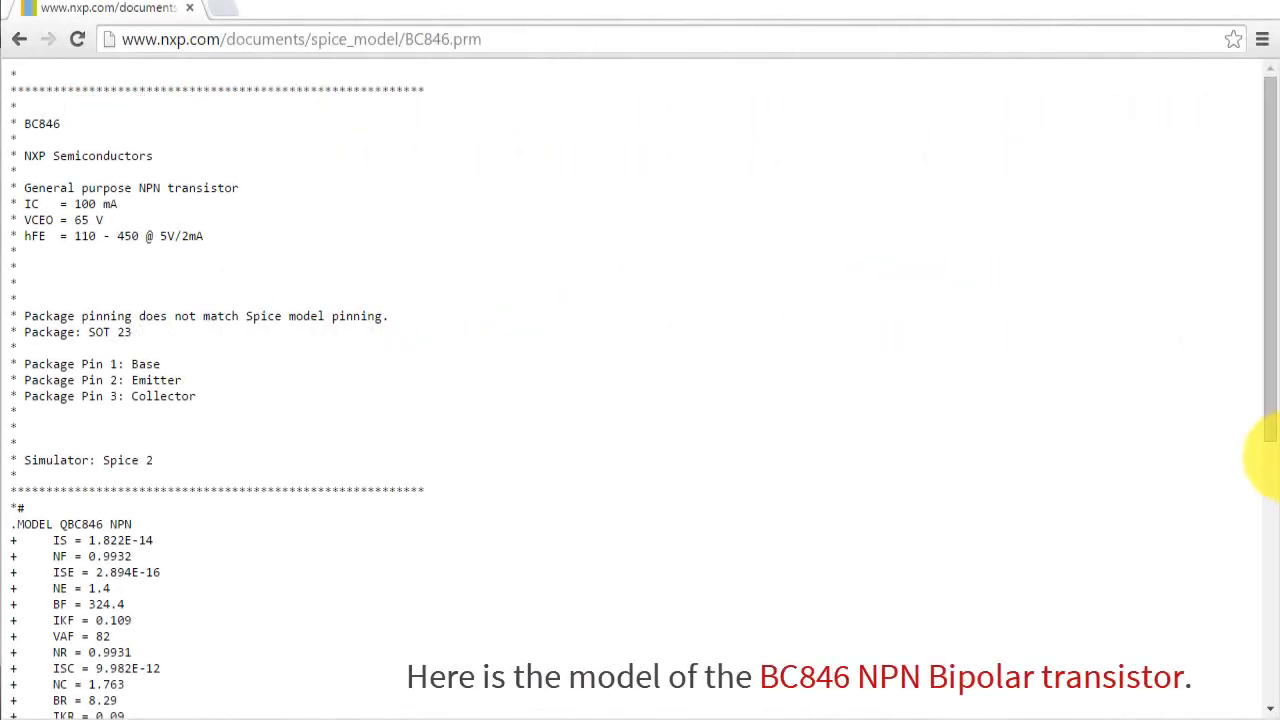
# Save the BC846 model page to Downloads as BC846.cir using the All Files type
pyautogui.scroll(-3)
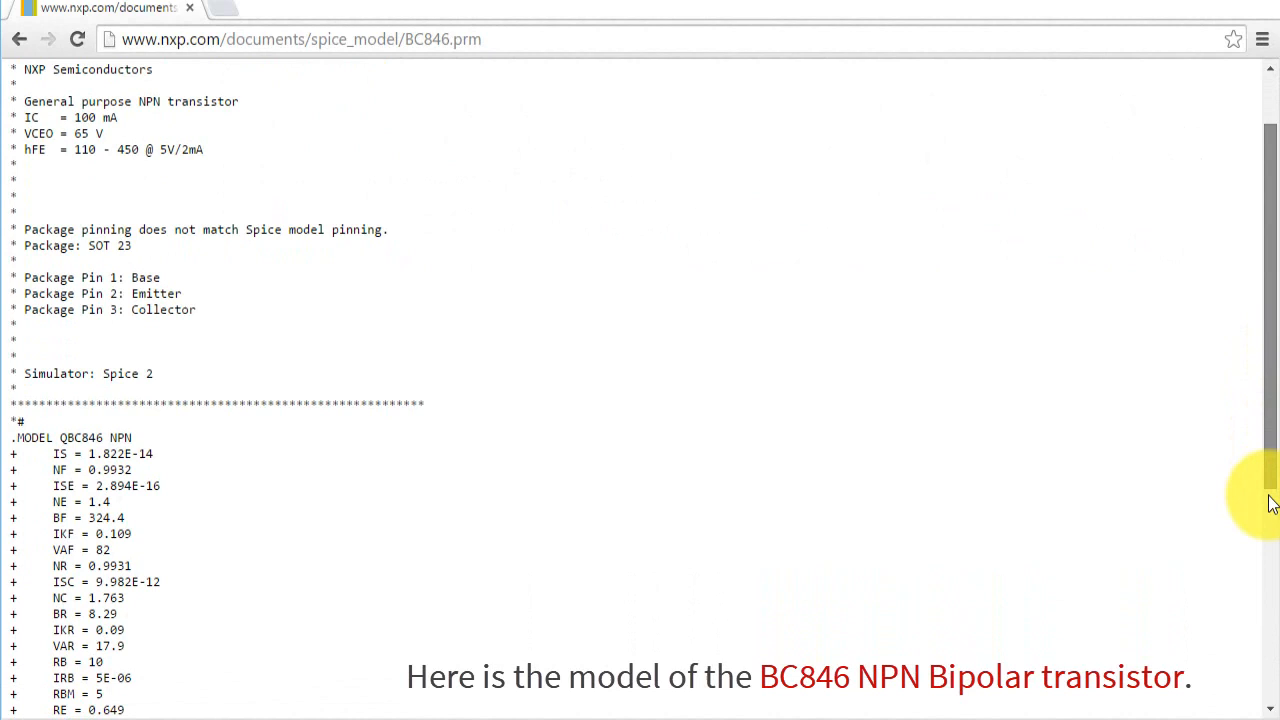
pyautogui.scroll(-3)
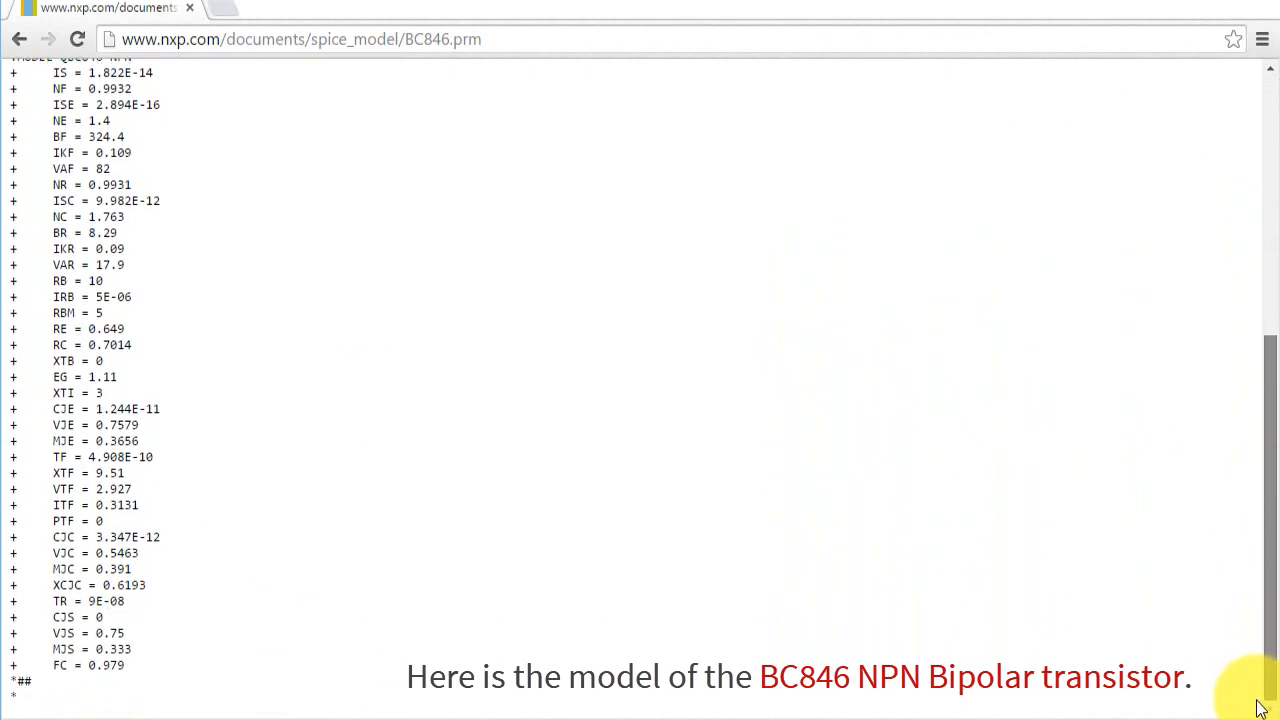
pyautogui.scroll(3)
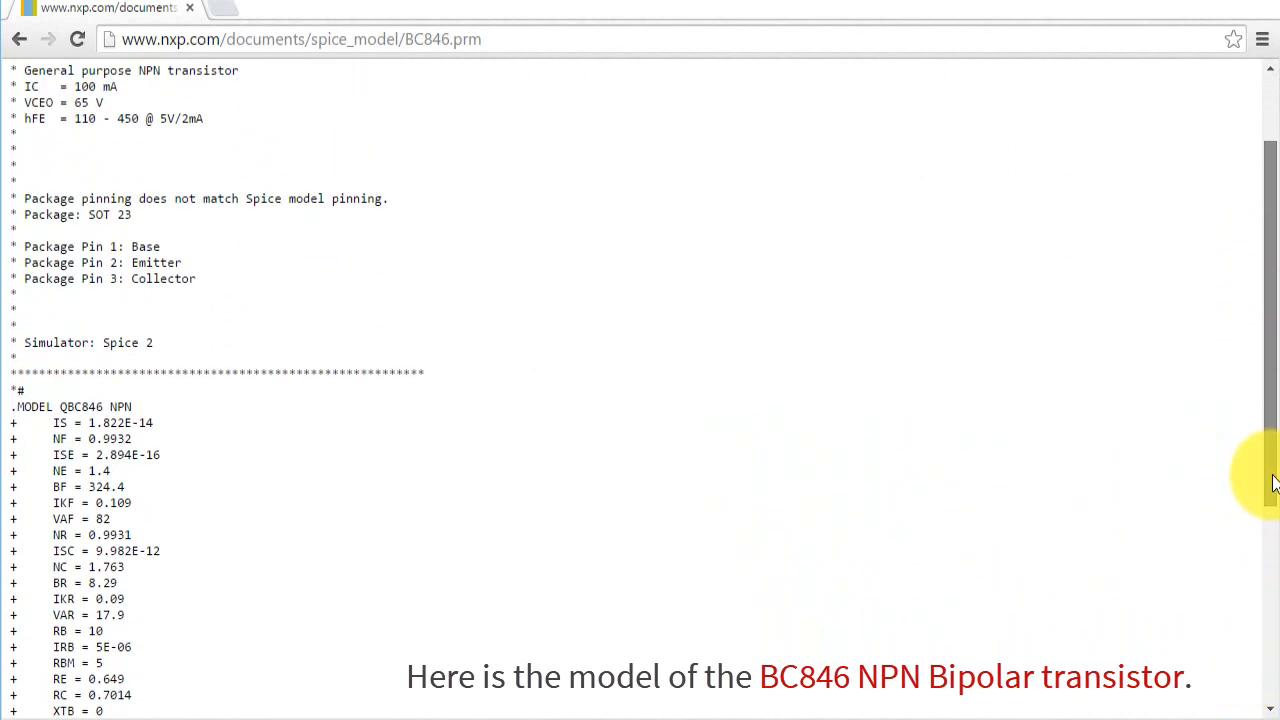
pyautogui.scroll(3)
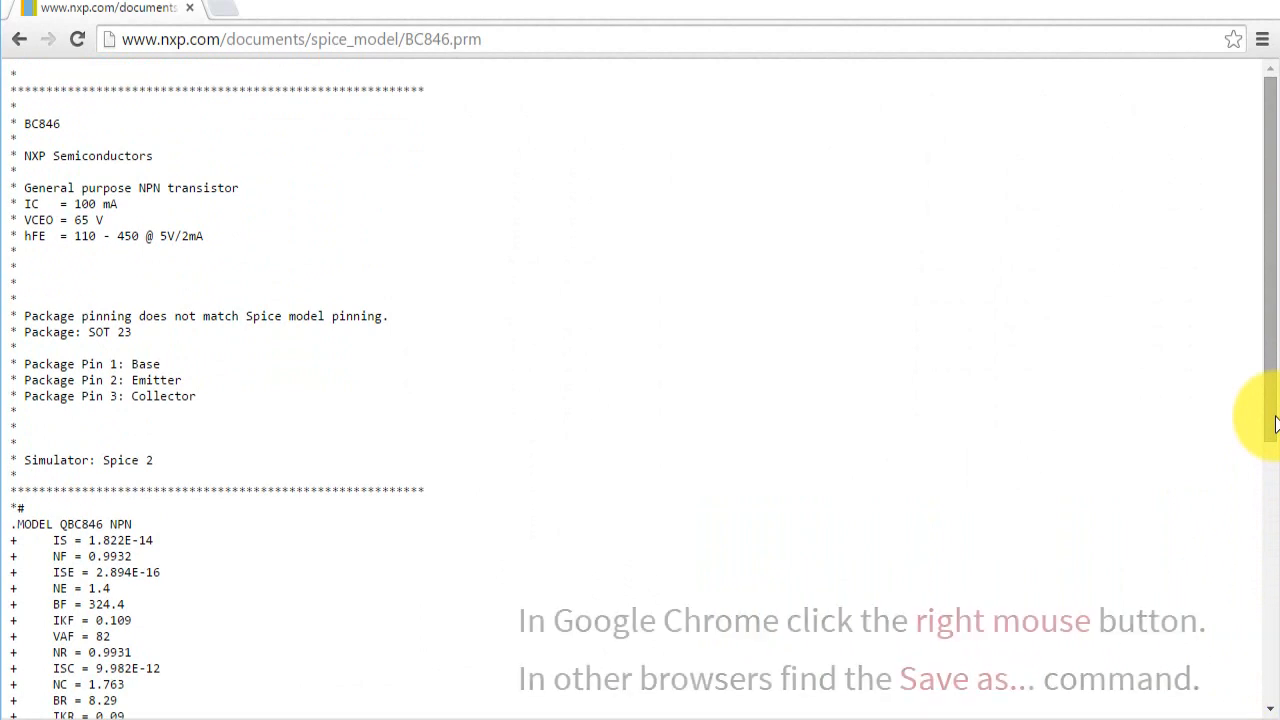
pyautogui.moveTo(1147, 360)
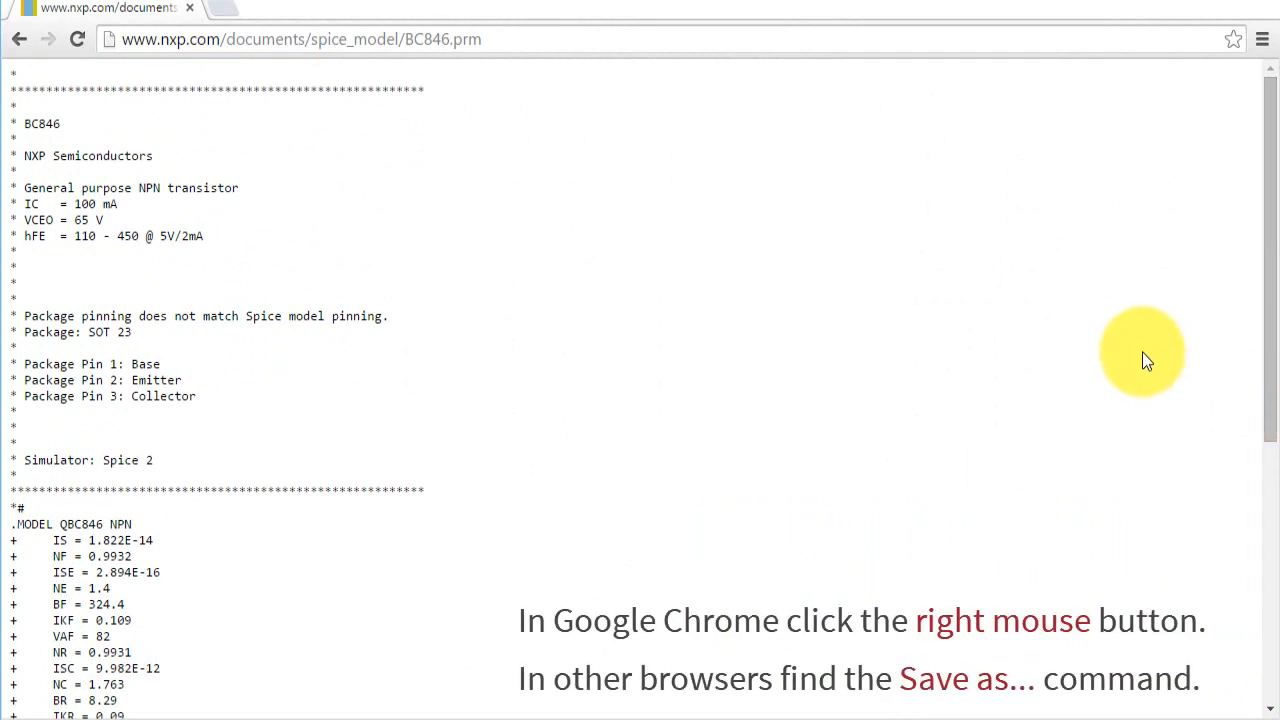
pyautogui.moveTo(893, 268)
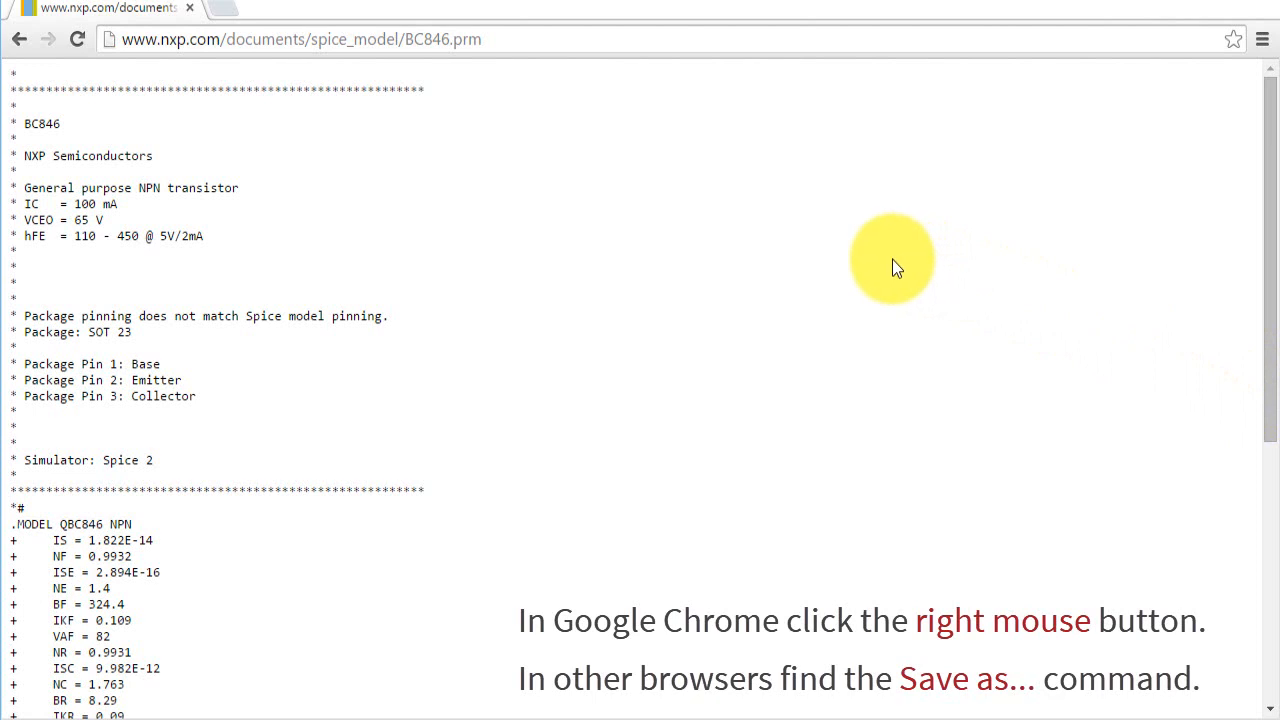
pyautogui.rightClick(895, 268)
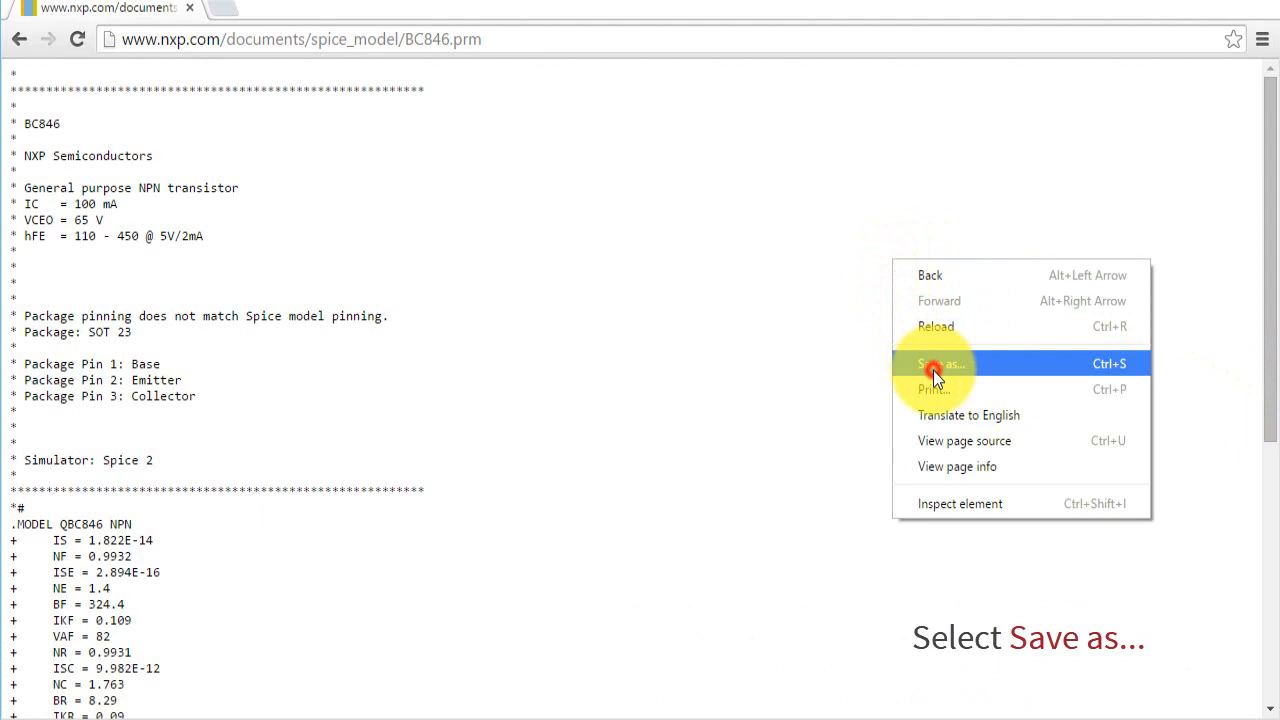
pyautogui.click(939, 363)
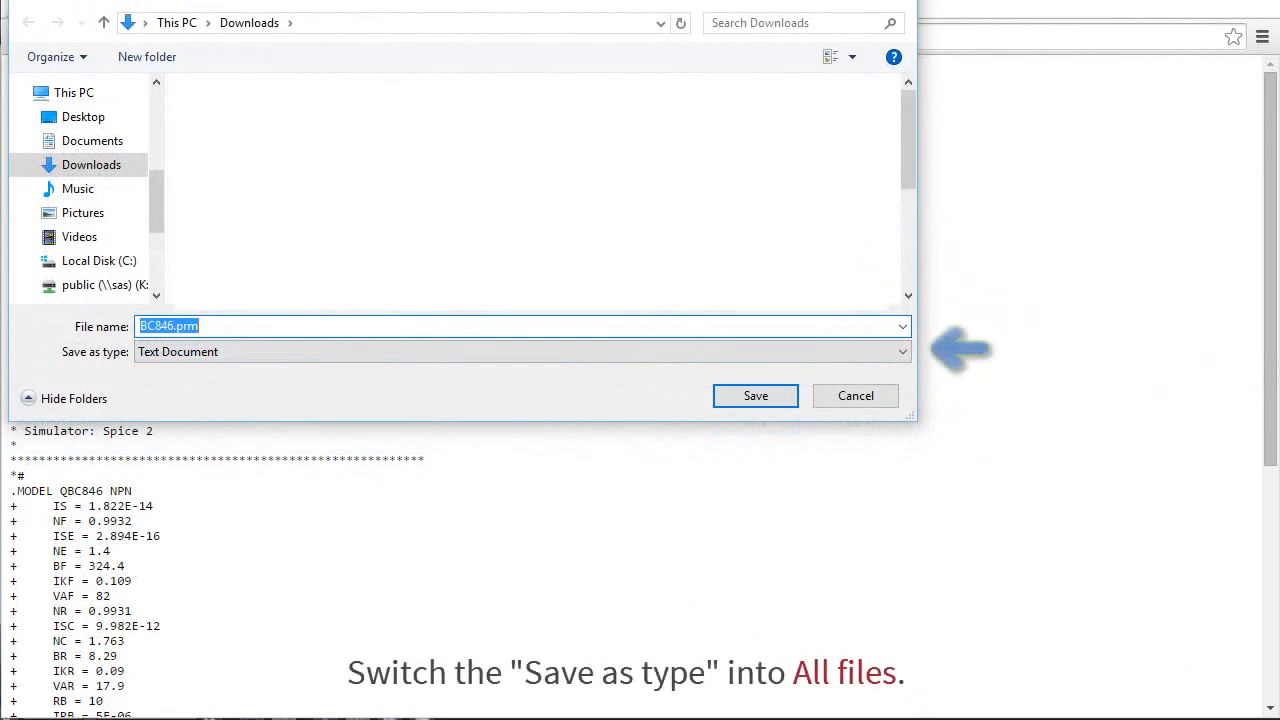
pyautogui.click(899, 351)
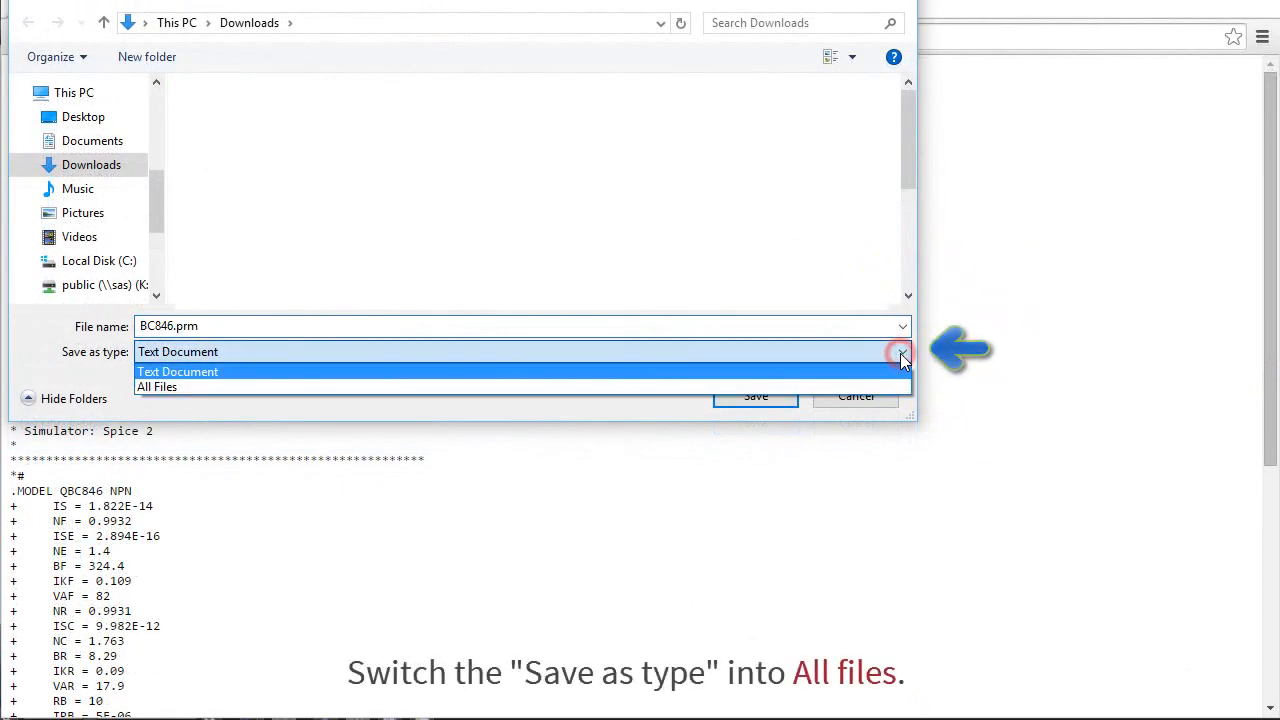
pyautogui.moveTo(157, 387)
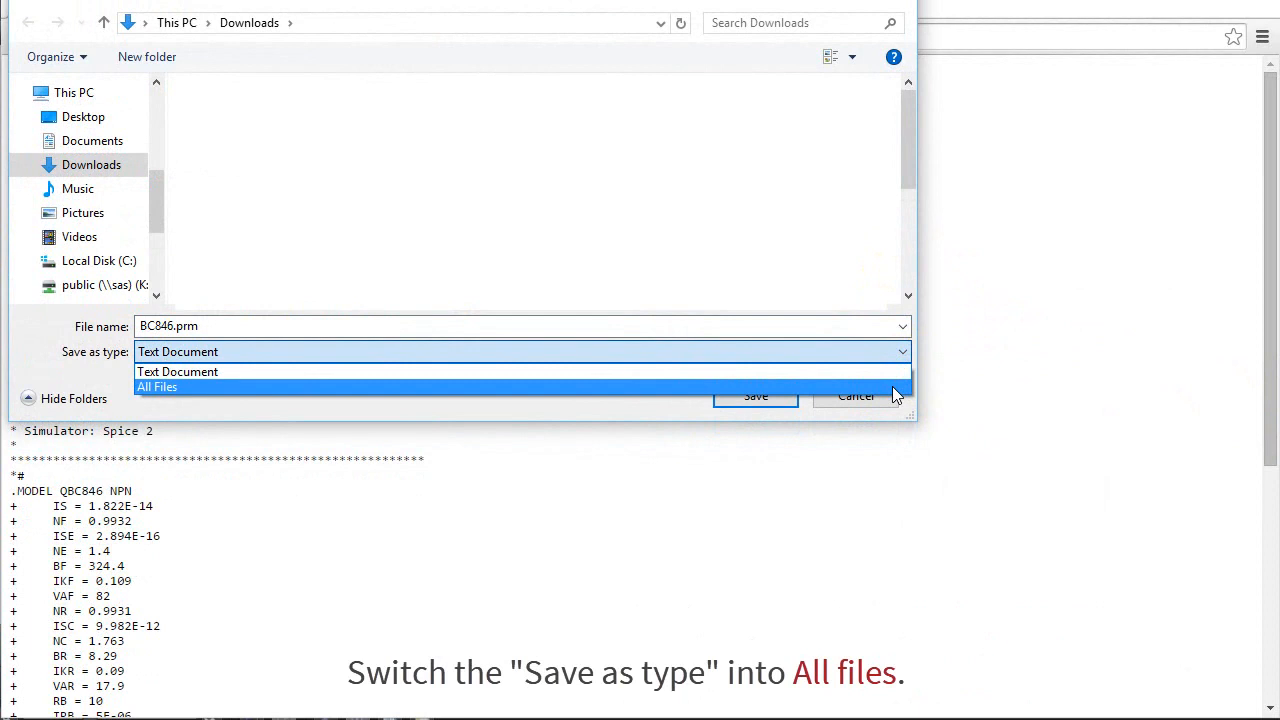
pyautogui.click(157, 386)
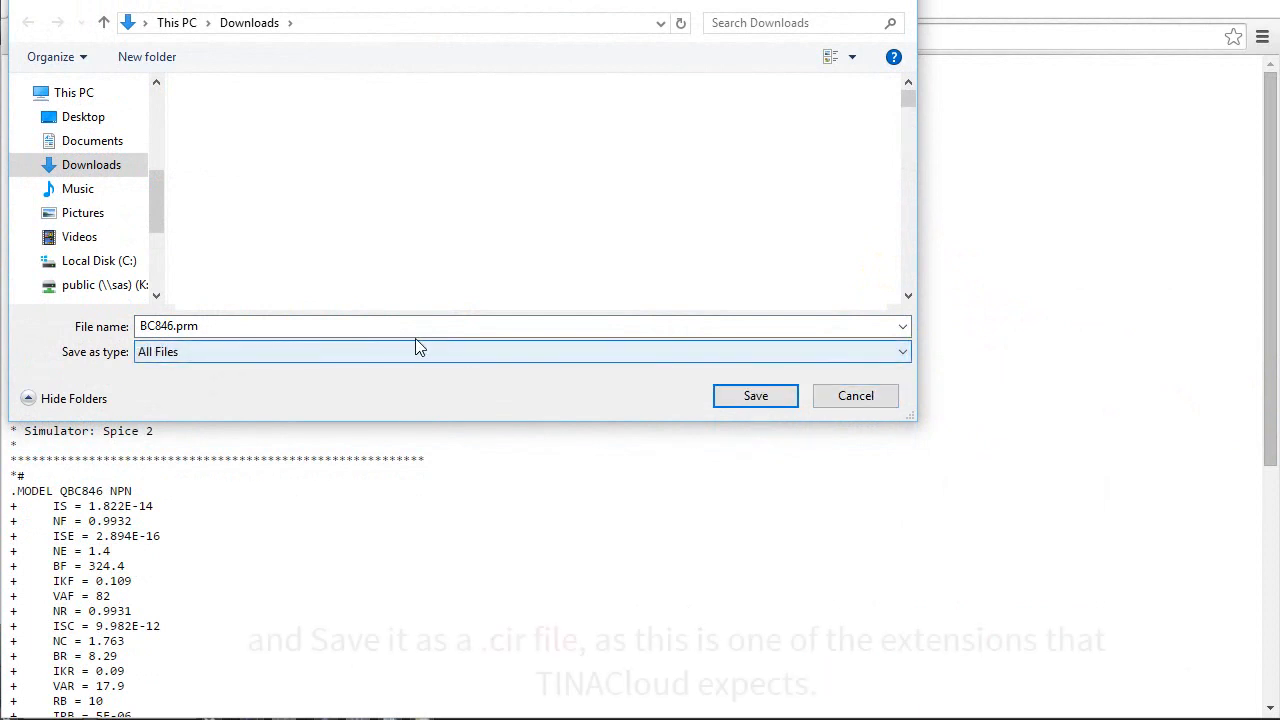
pyautogui.click(244, 326)
pyautogui.write('ci')
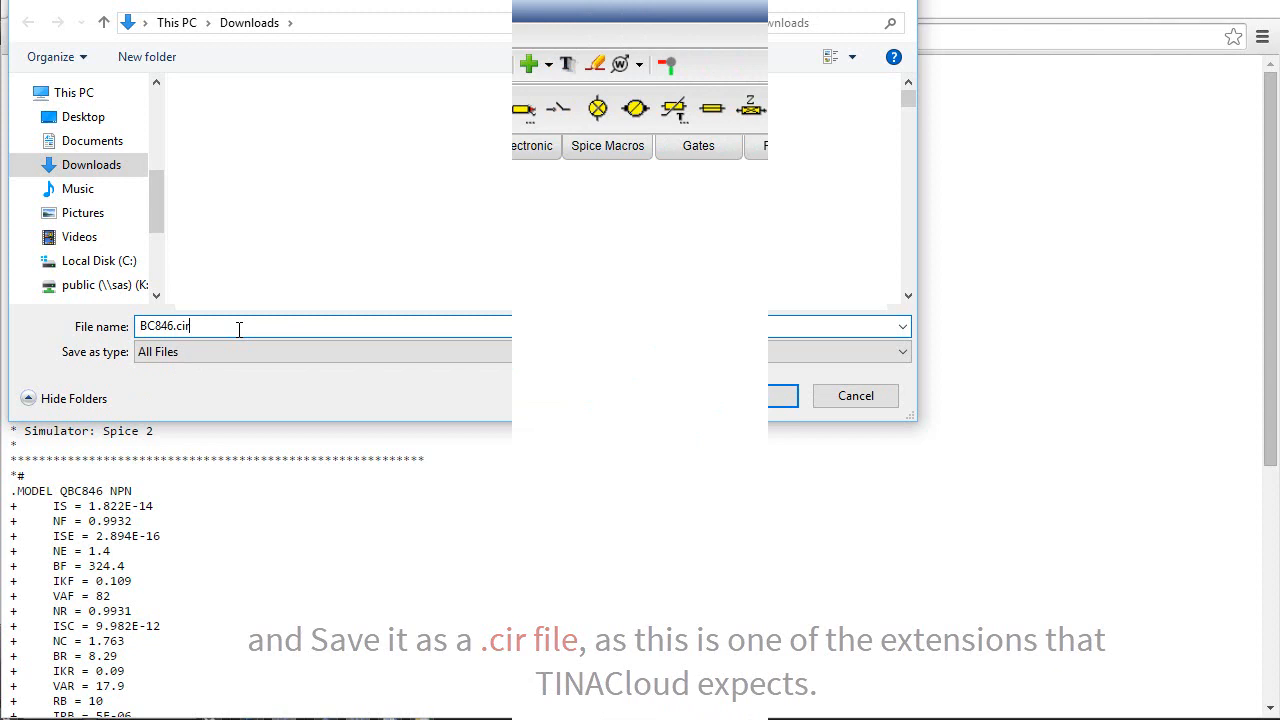
pyautogui.click(782, 395)
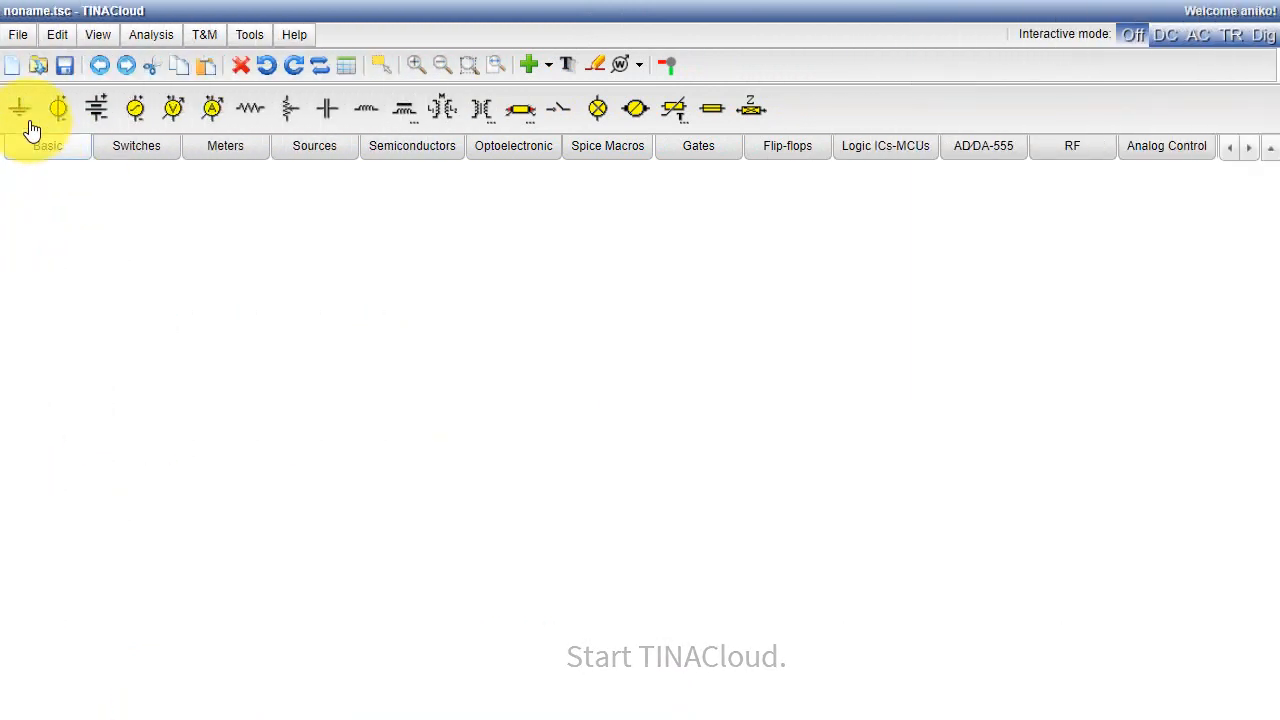
# Save the blank circuit via File > Save As as BC846_test.tsc in My Circuits
pyautogui.click(17, 34)
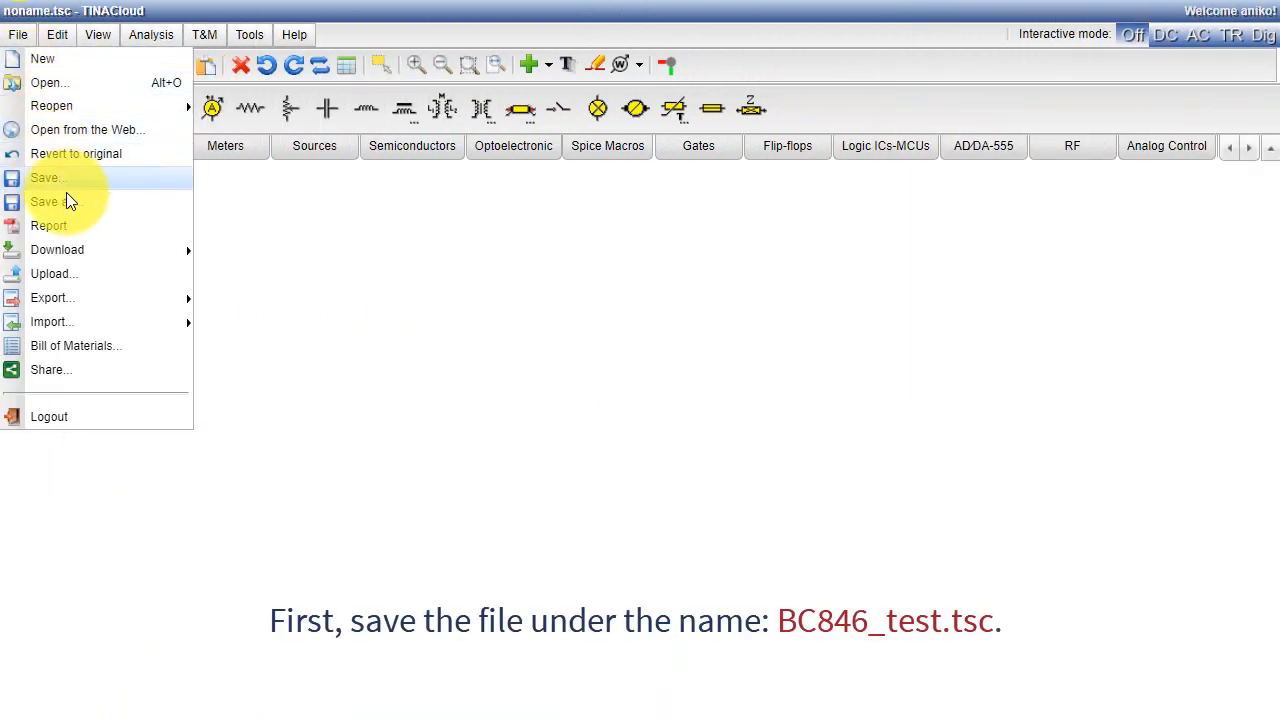
pyautogui.click(45, 177)
pyautogui.write('BC846_test.tsc')
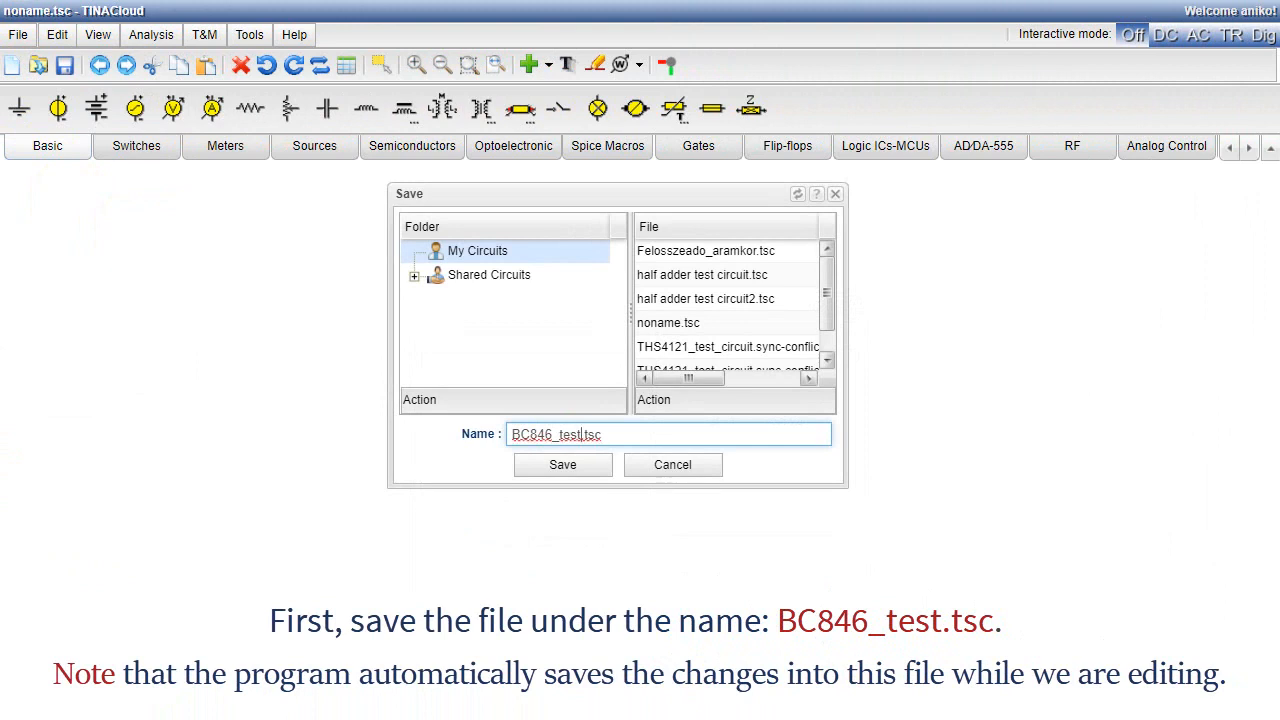
pyautogui.click(562, 464)
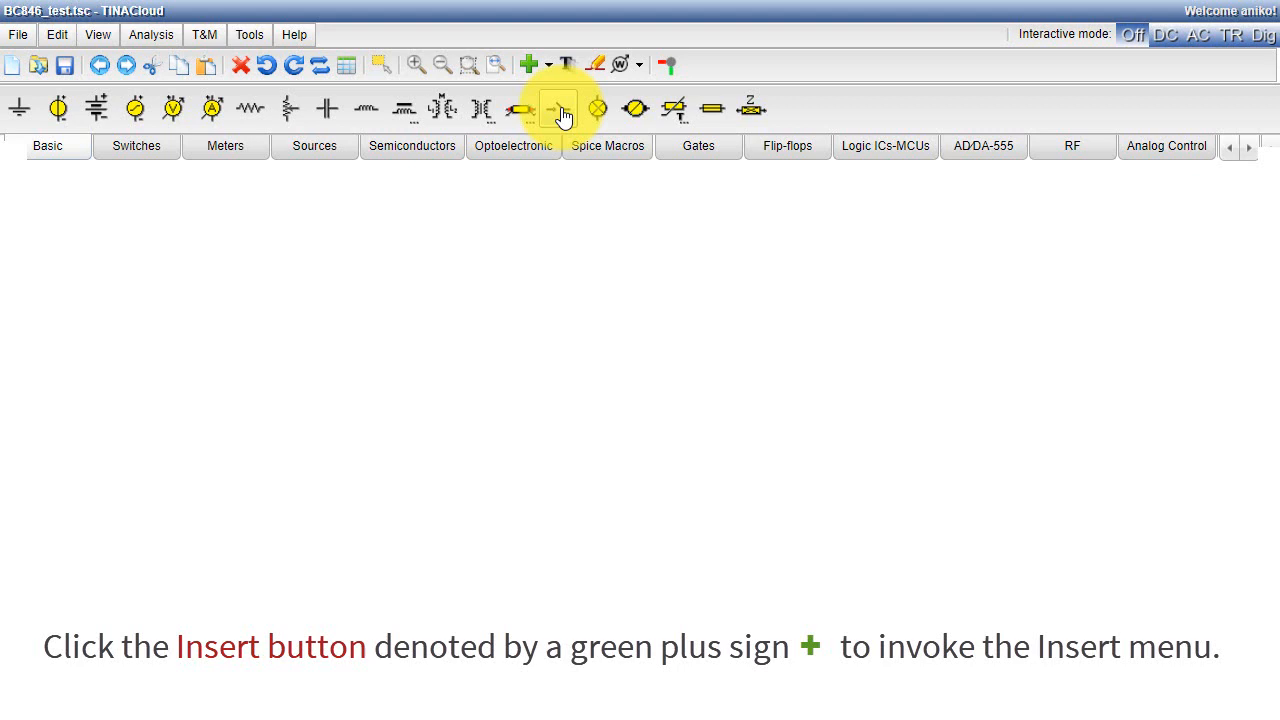
# Start an Upload macro named BC846 with the From file source selected
pyautogui.click(533, 64)
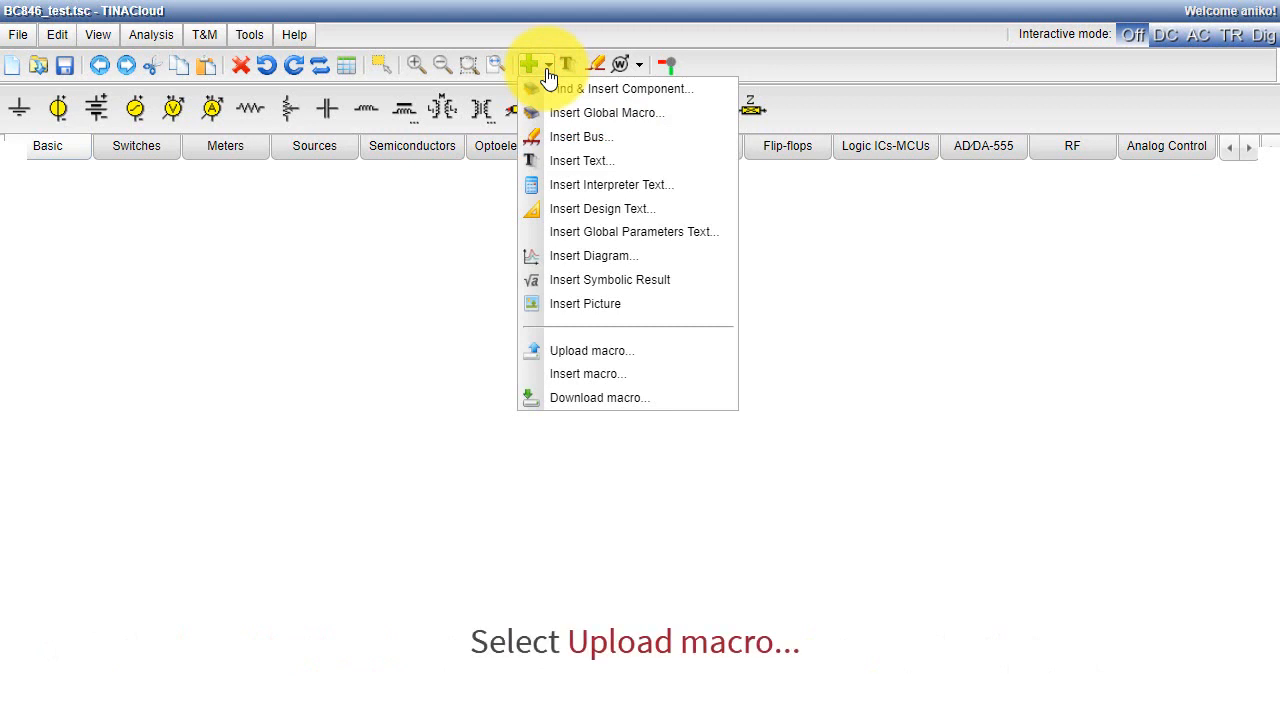
pyautogui.click(591, 350)
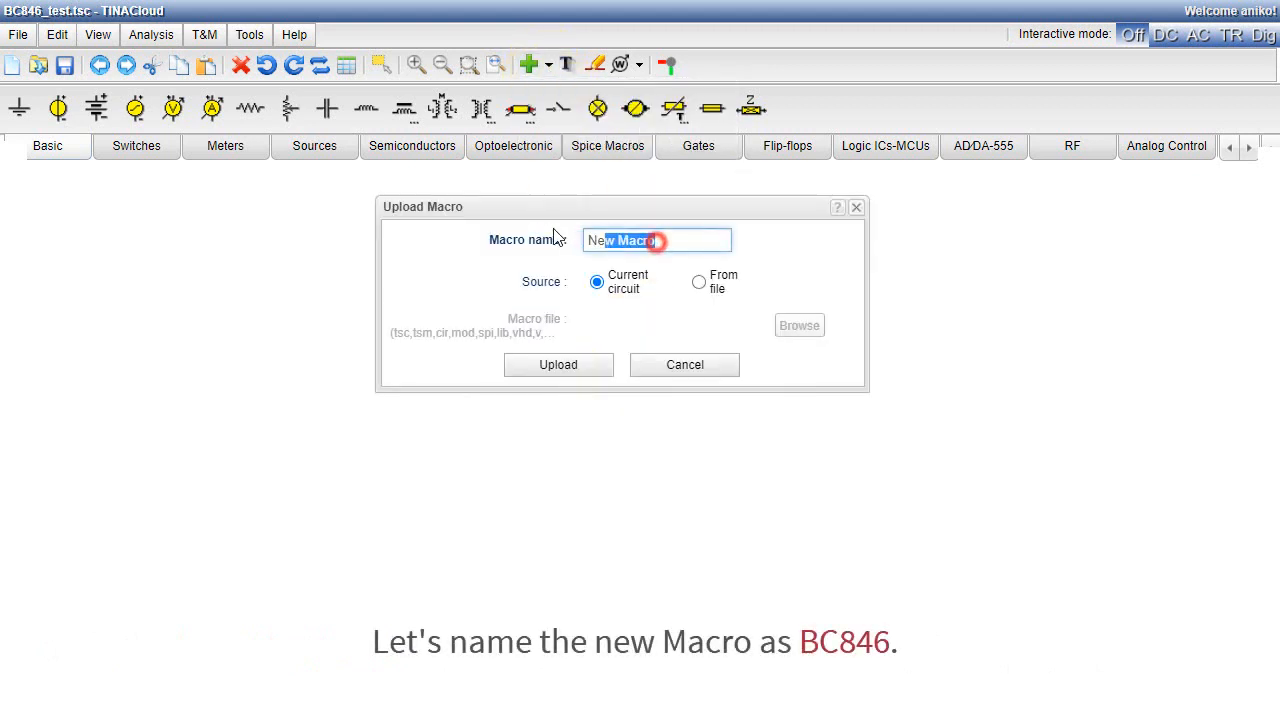
pyautogui.write('B')
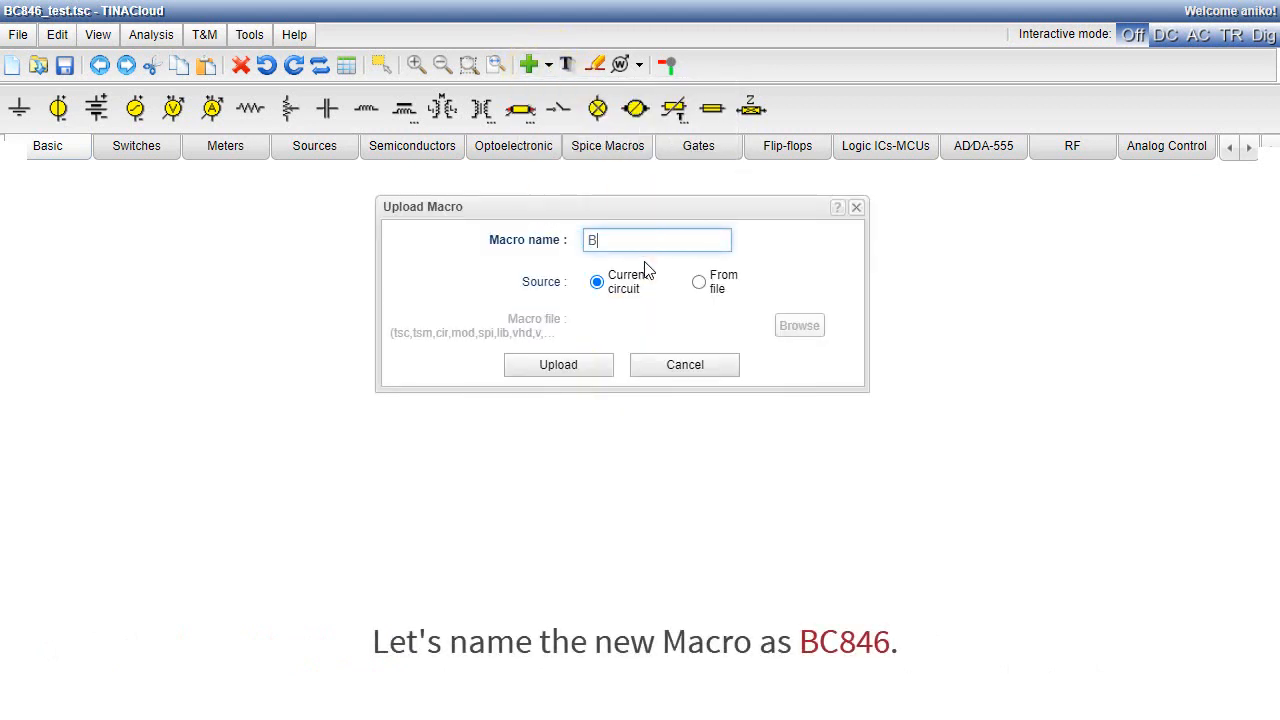
pyautogui.write('C846')
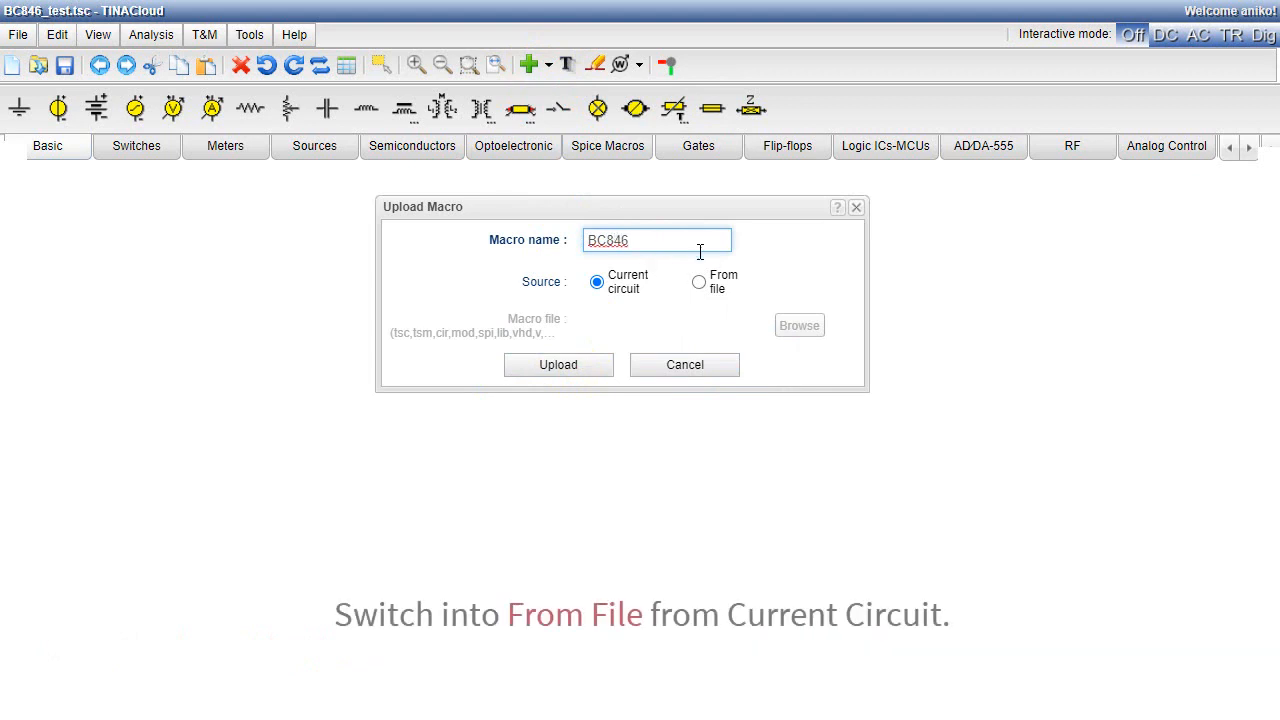
pyautogui.click(699, 282)
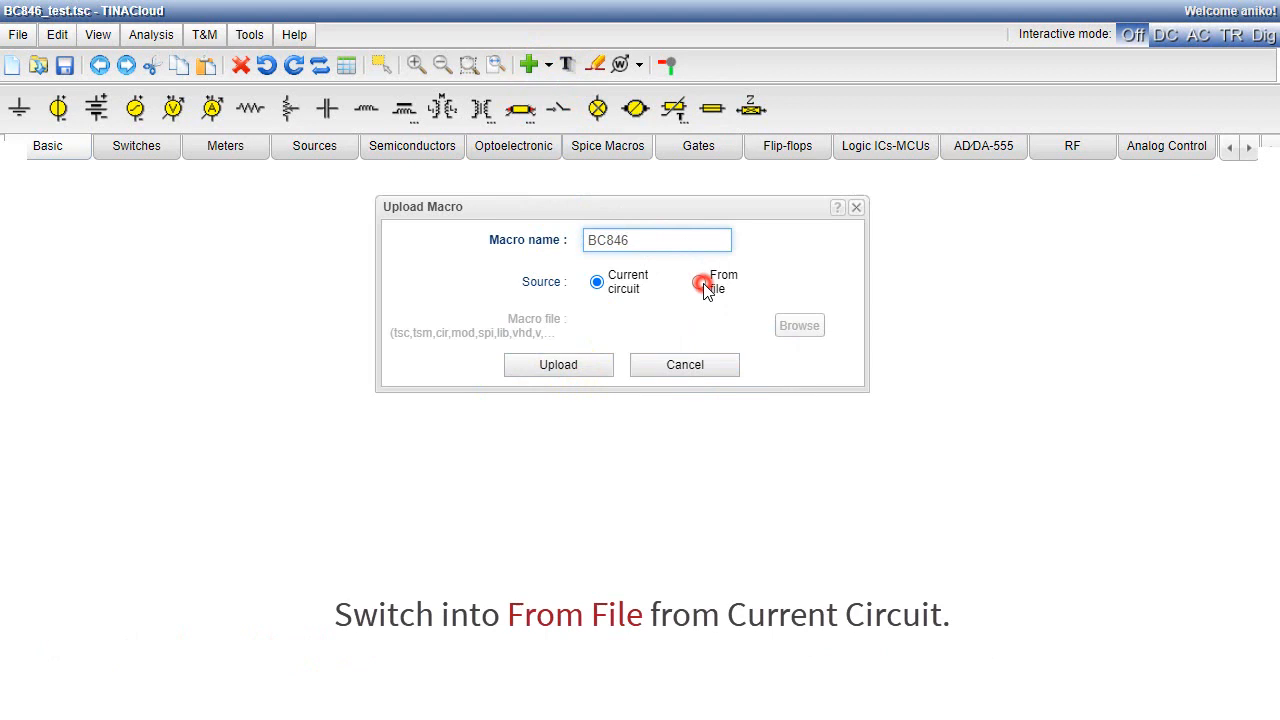
pyautogui.click(699, 281)
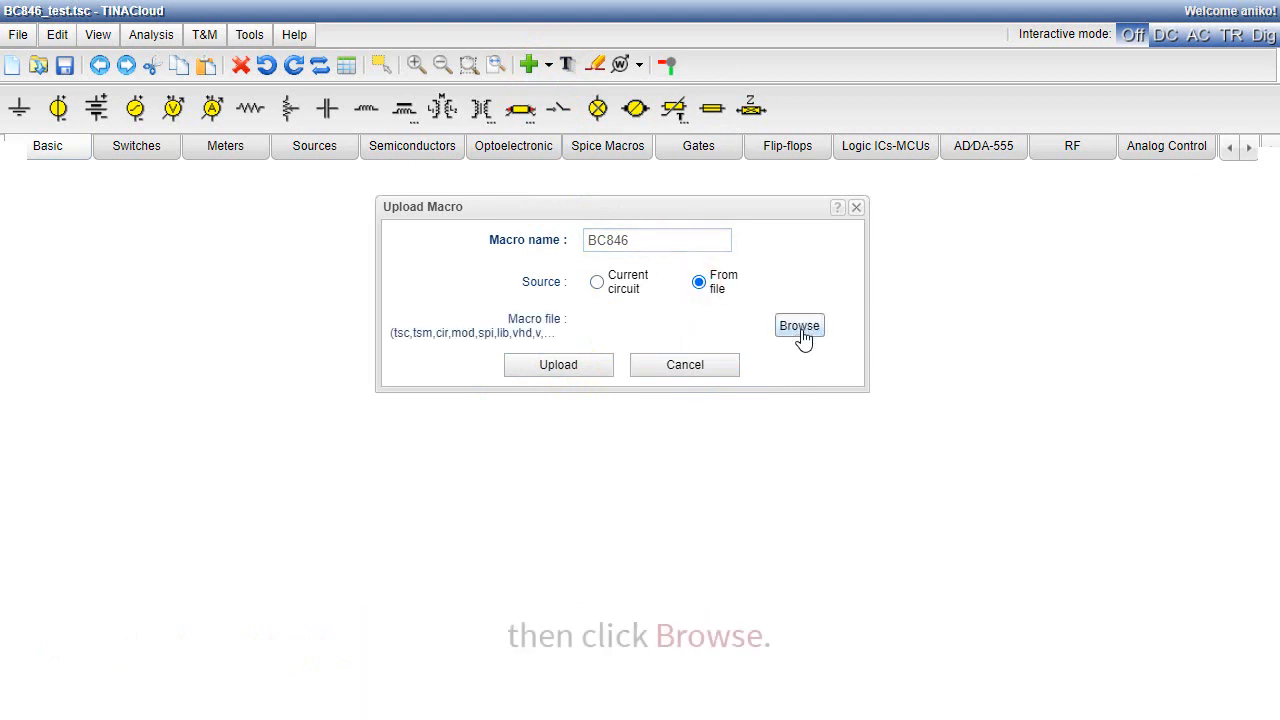
# Pick BC846.cir in the file dialog as the macro's source file
pyautogui.click(799, 325)
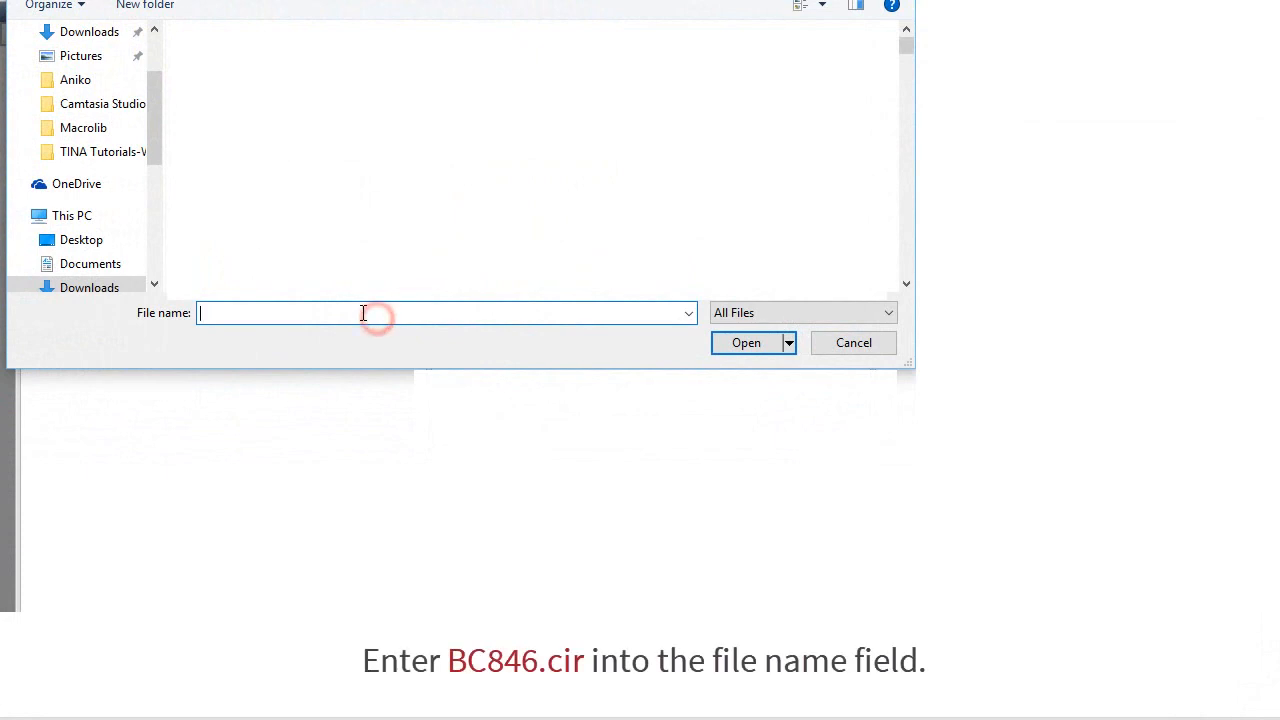
pyautogui.write('b')
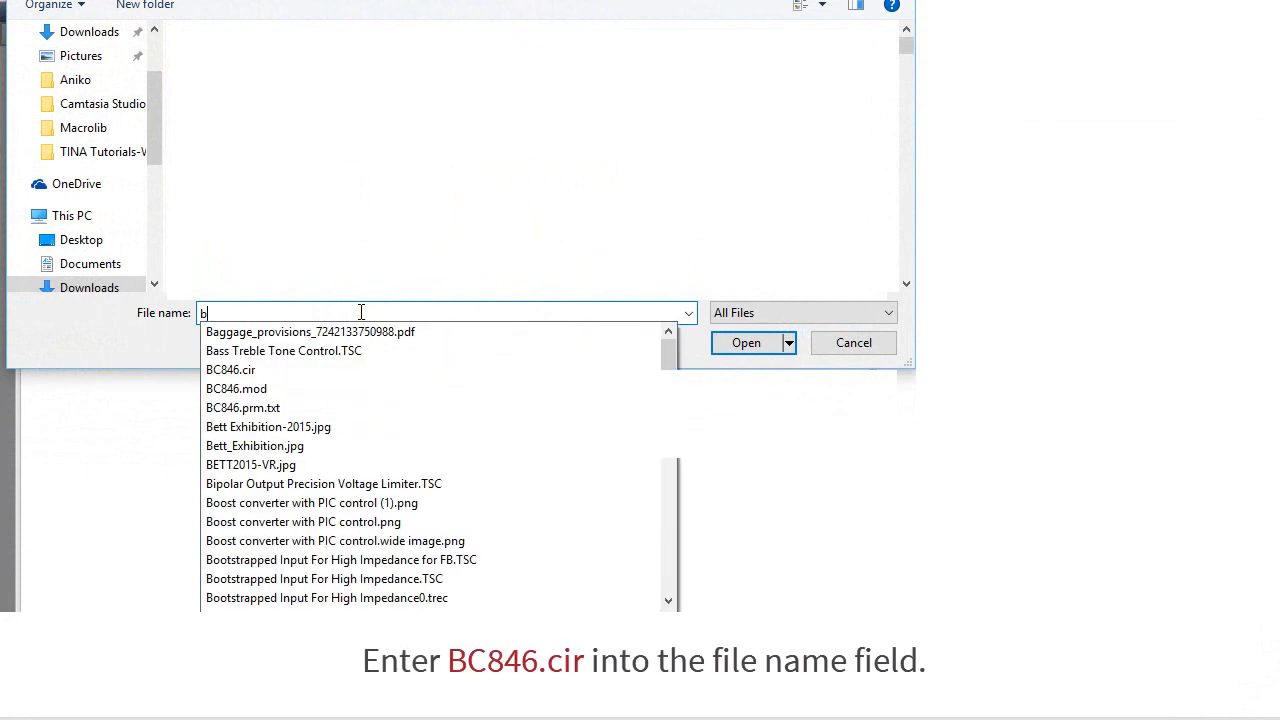
pyautogui.write('cir')
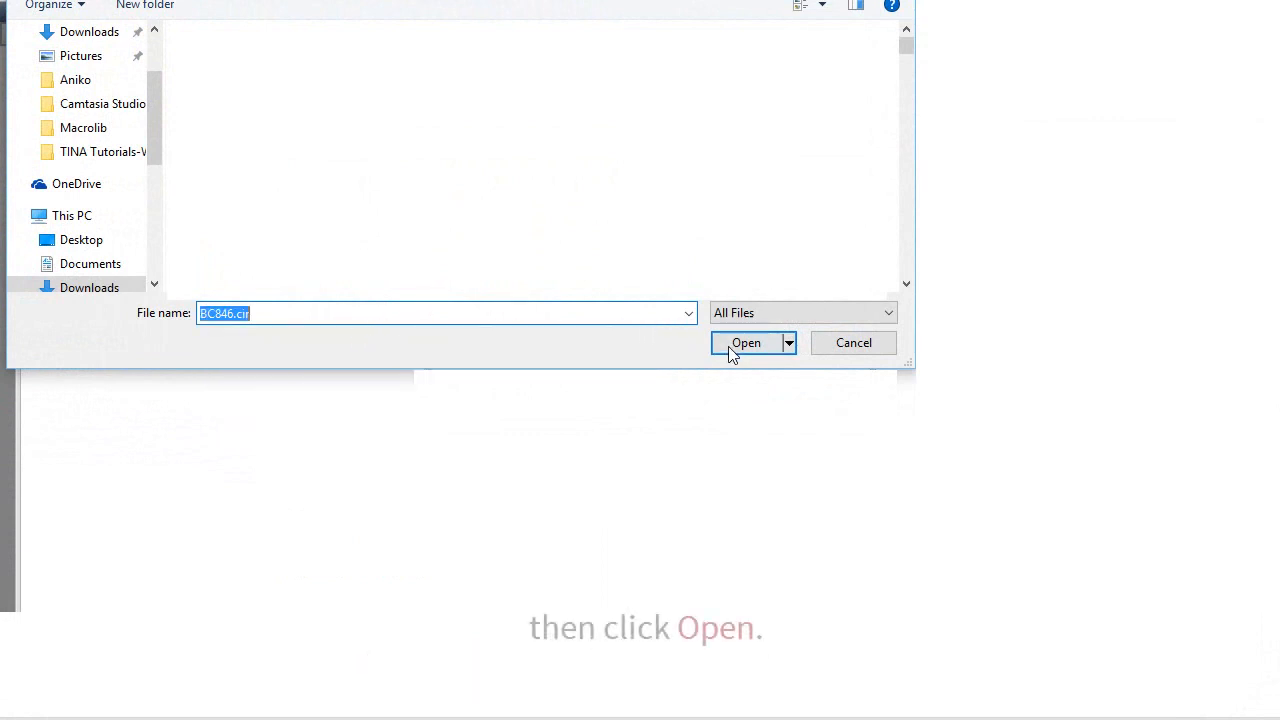
pyautogui.click(746, 343)
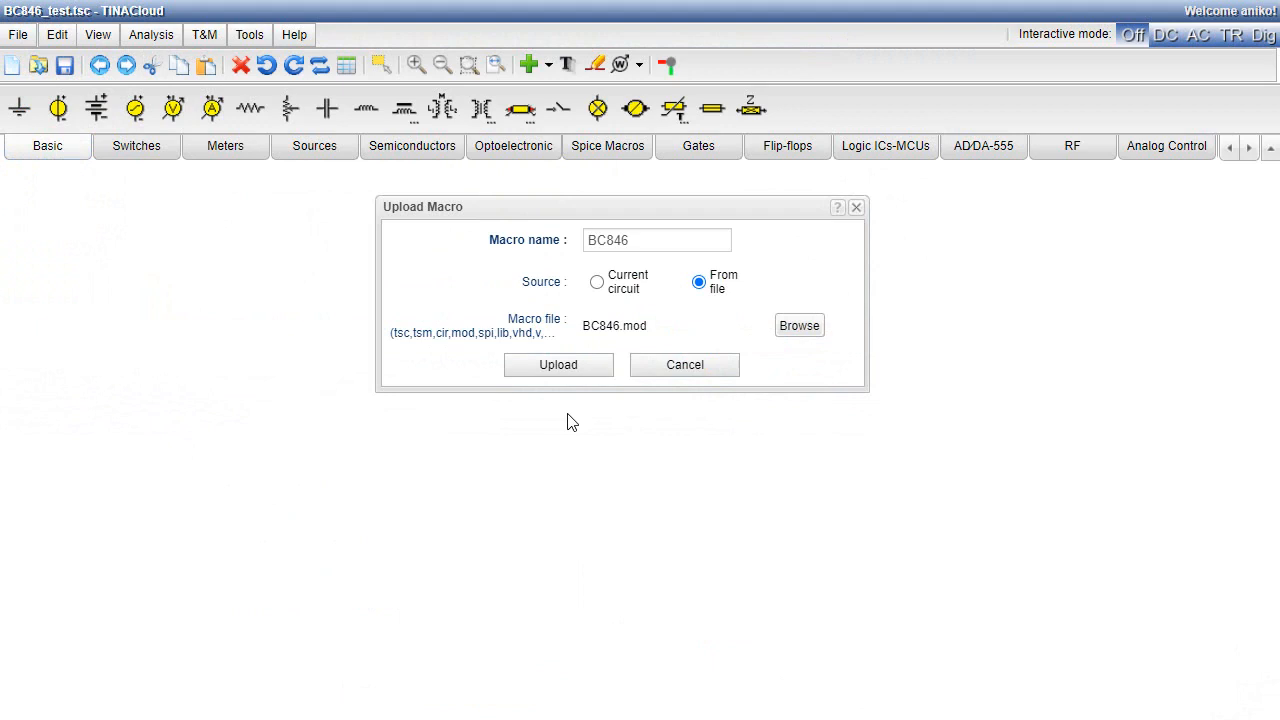
pyautogui.moveTo(558, 364)
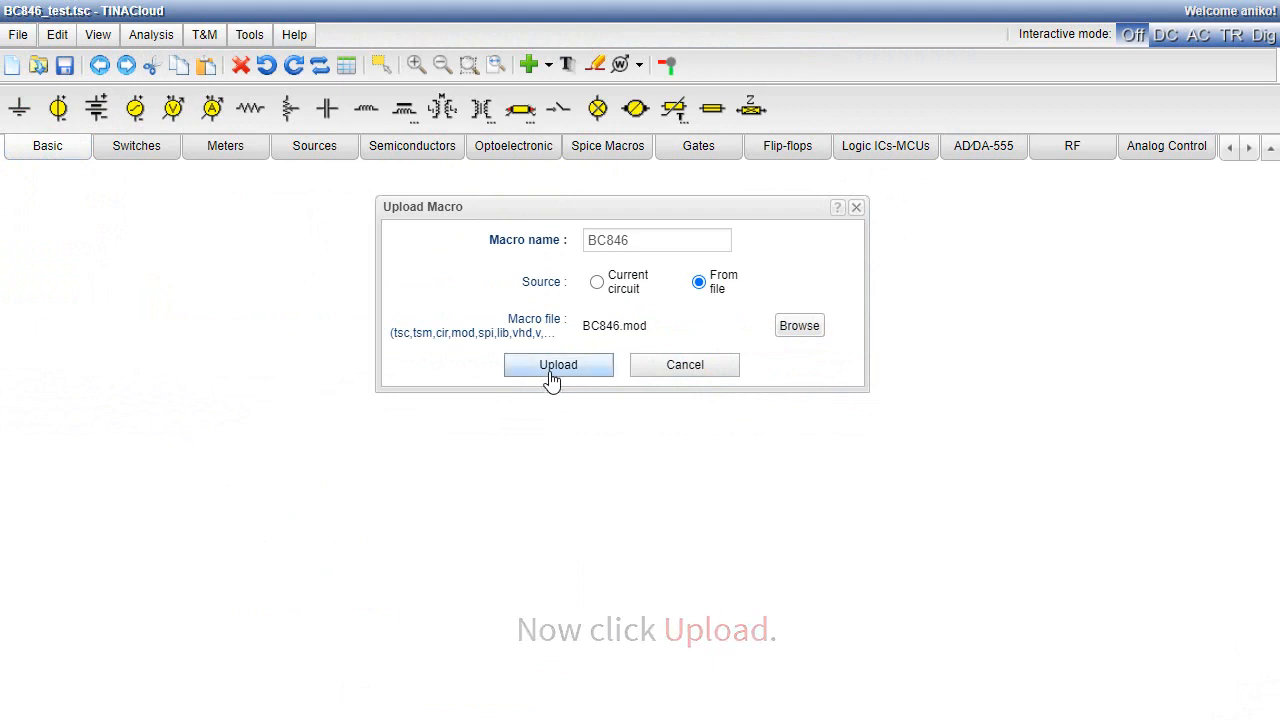
# Upload the BC846 macro and close the 'Macro uploaded!' note
pyautogui.click(558, 364)
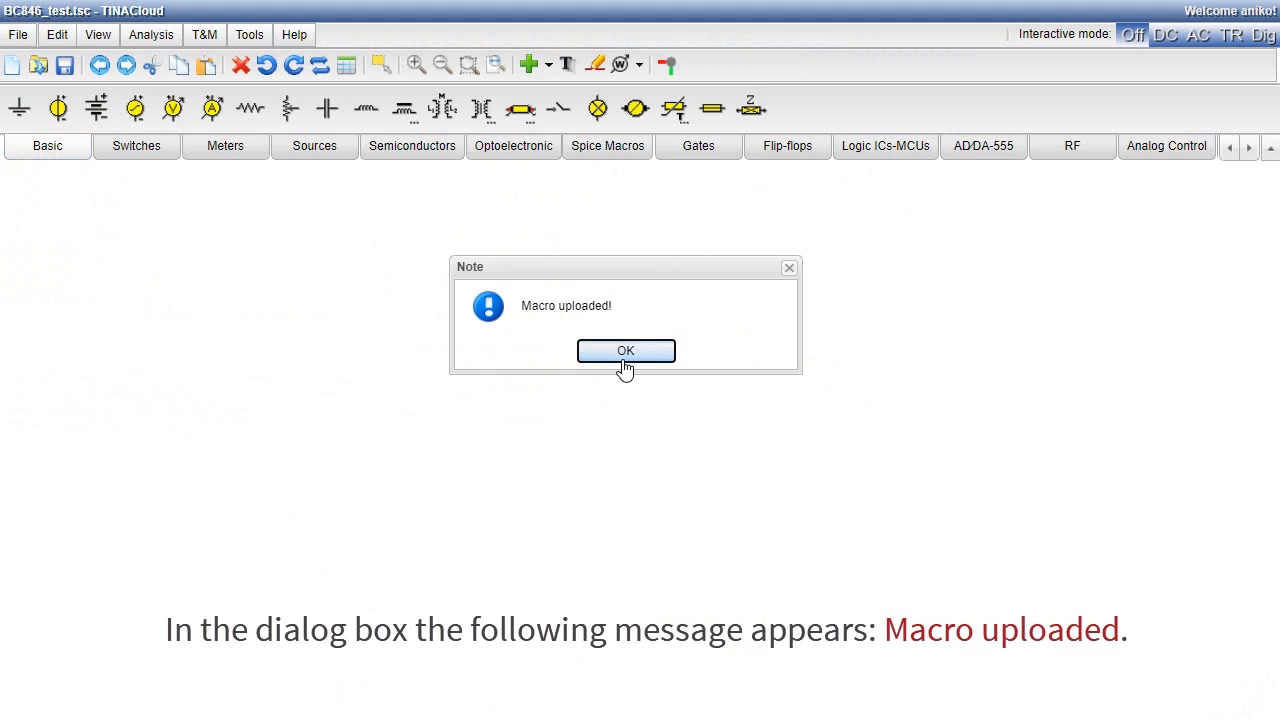
pyautogui.click(625, 351)
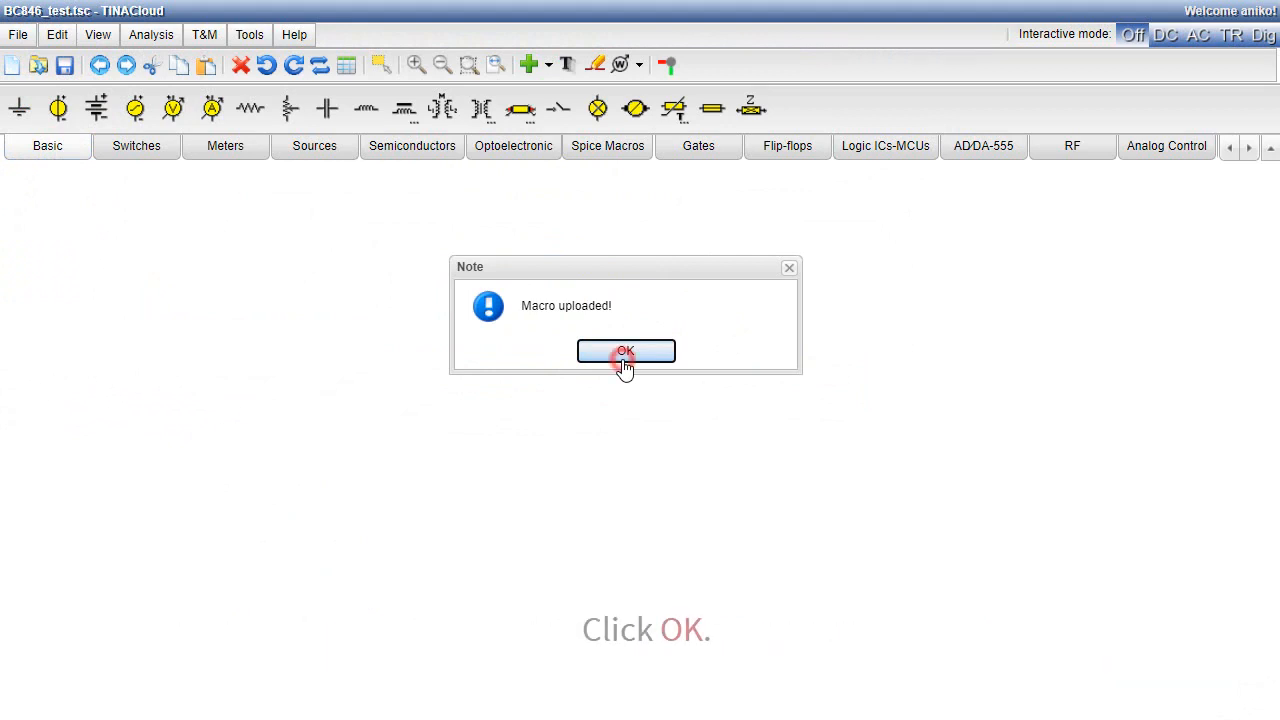
pyautogui.click(625, 351)
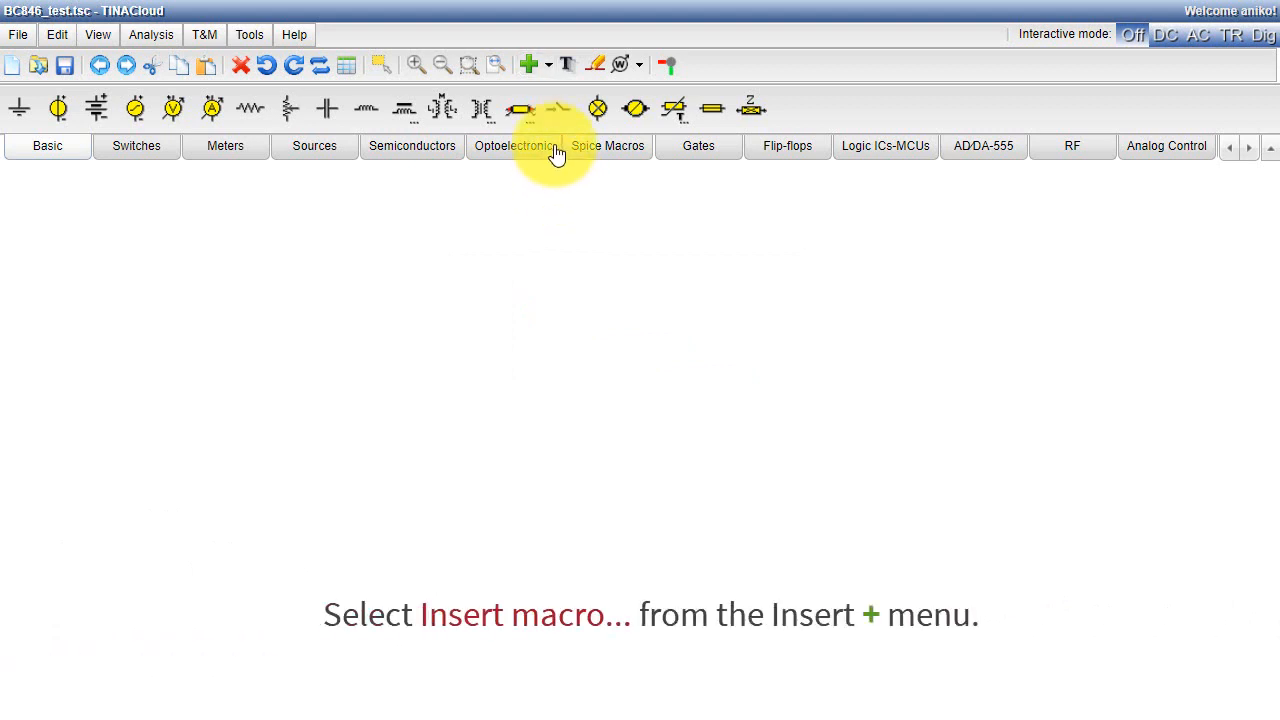
# Insert the stored BC846 macro and drop it on the workspace as T1
pyautogui.click(531, 64)
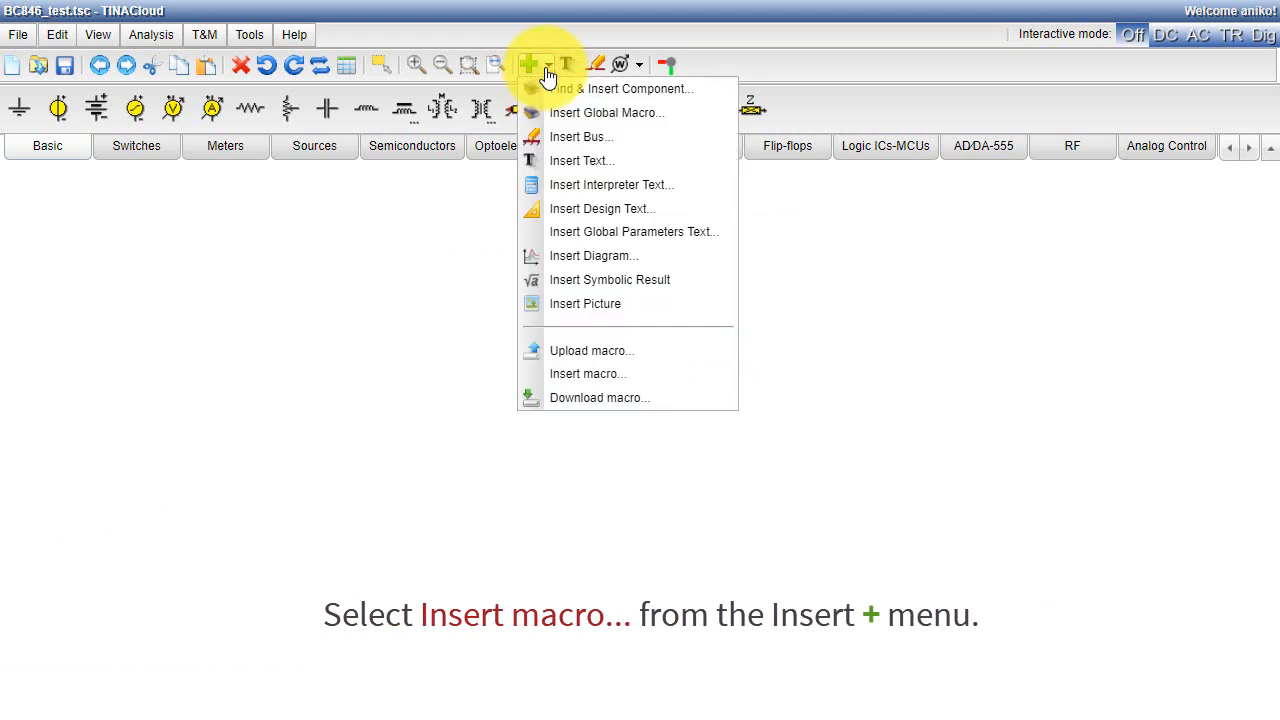
pyautogui.moveTo(588, 373)
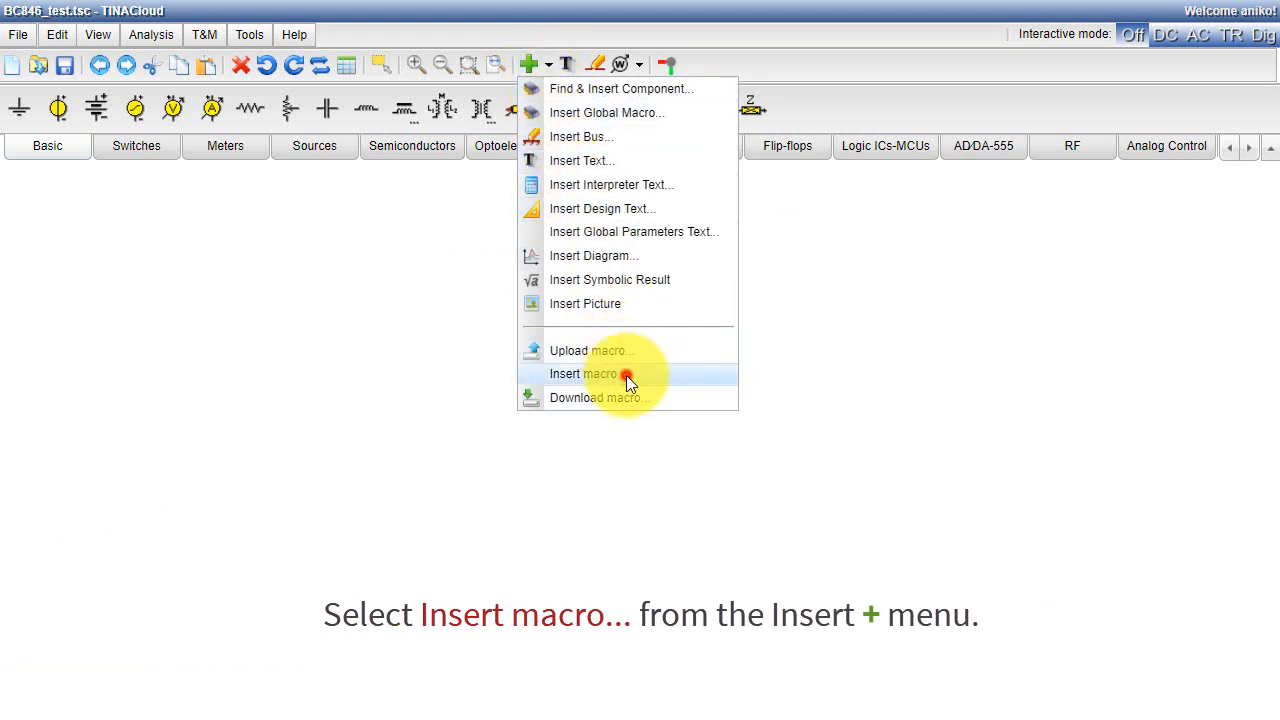
pyautogui.click(585, 373)
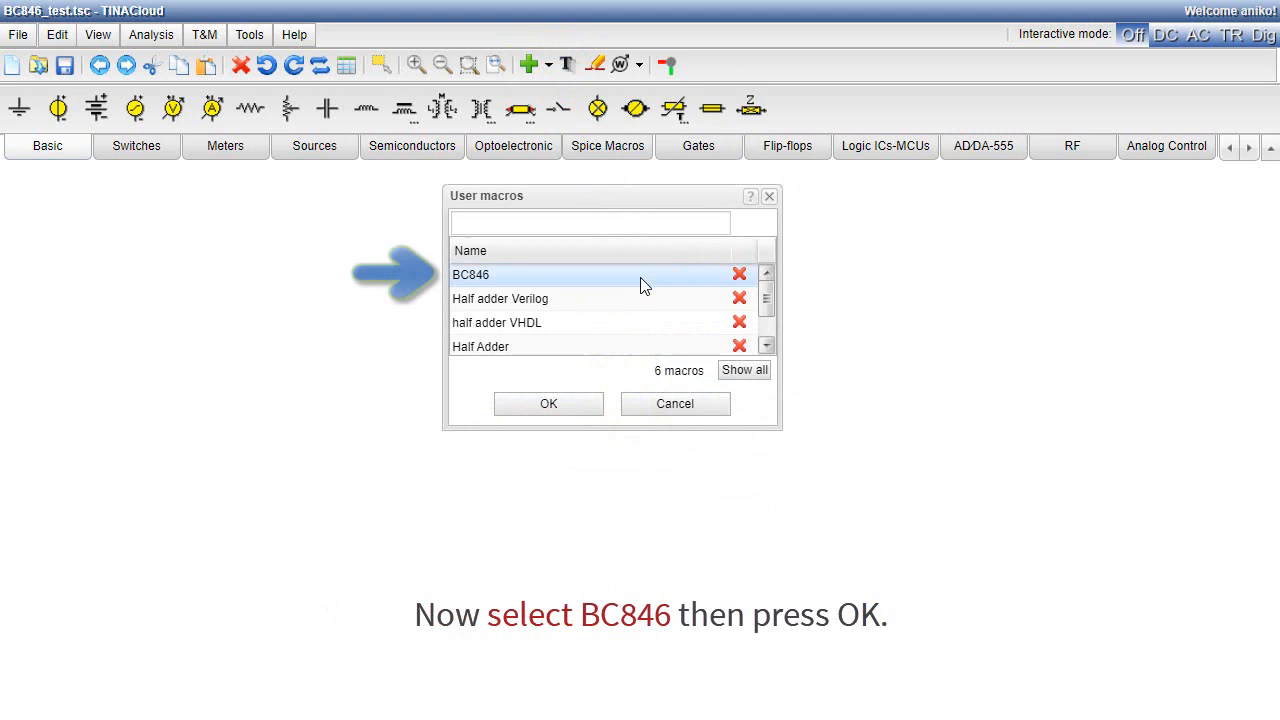
pyautogui.moveTo(548, 403)
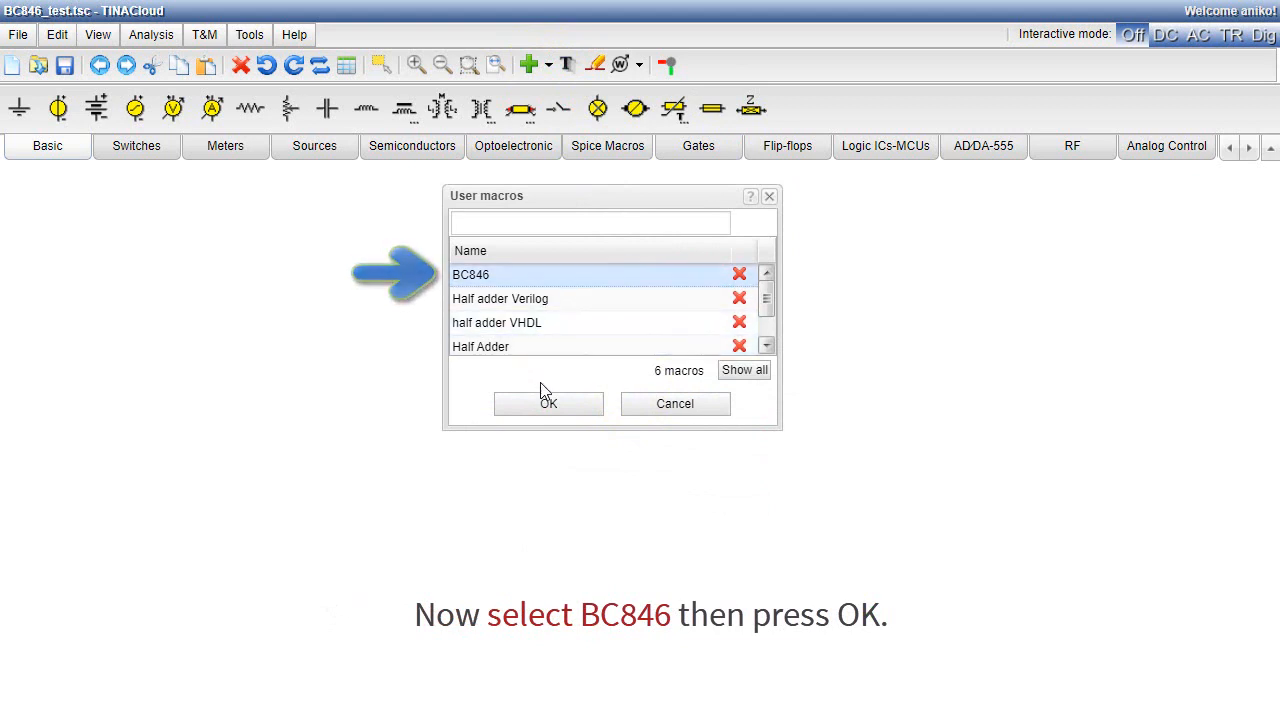
pyautogui.click(548, 403)
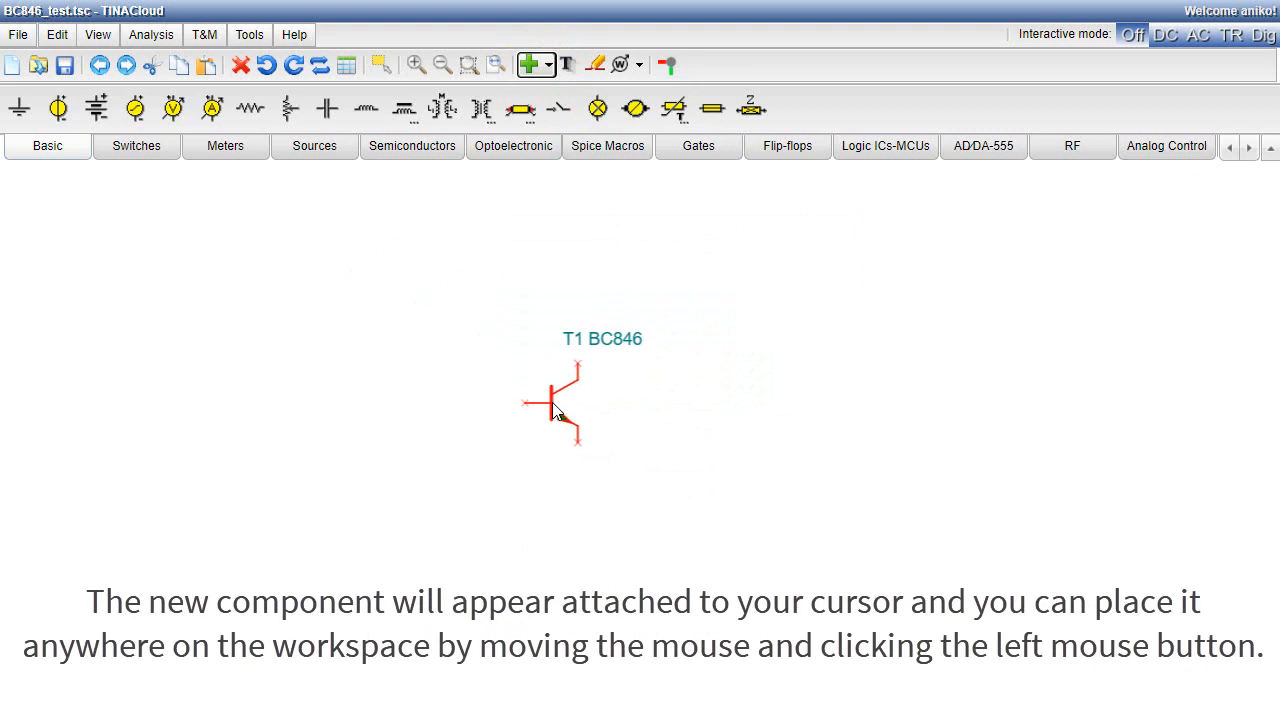
pyautogui.moveTo(515, 433)
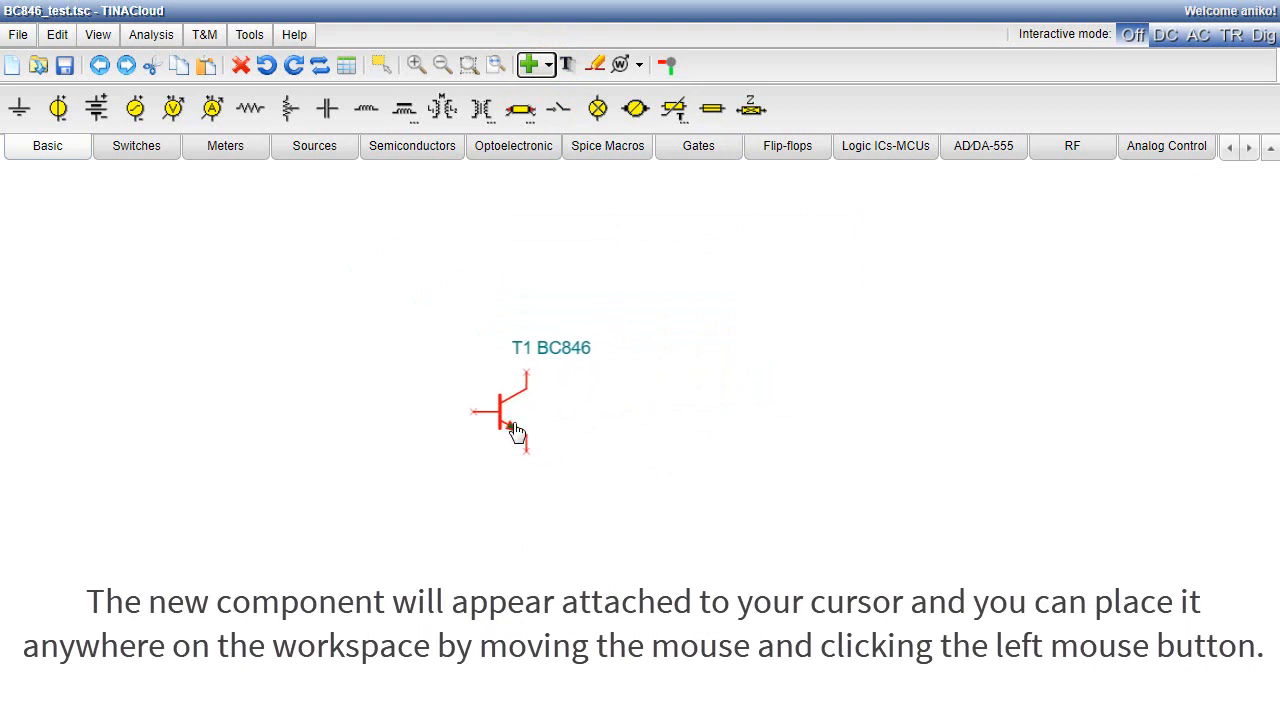
pyautogui.click(513, 413)
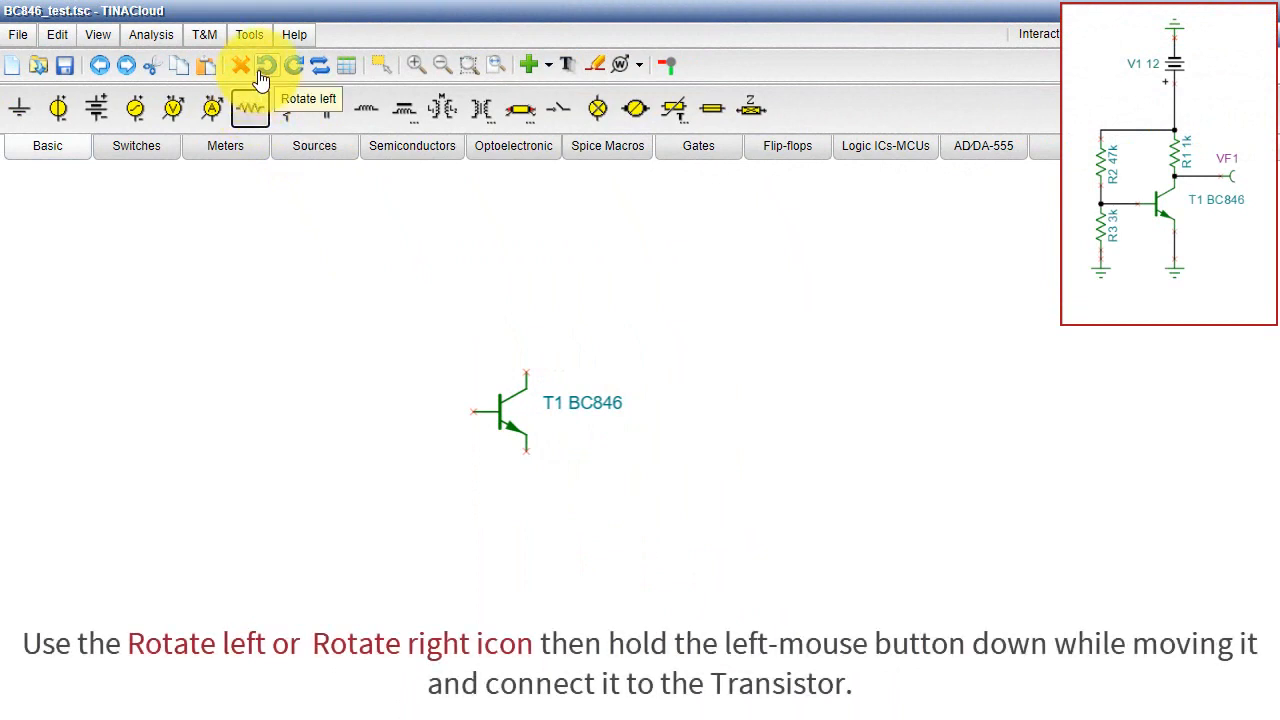
# Rotate 1k resistor R1 upright, attach it to T1's collector, and select R2
pyautogui.click(267, 64)
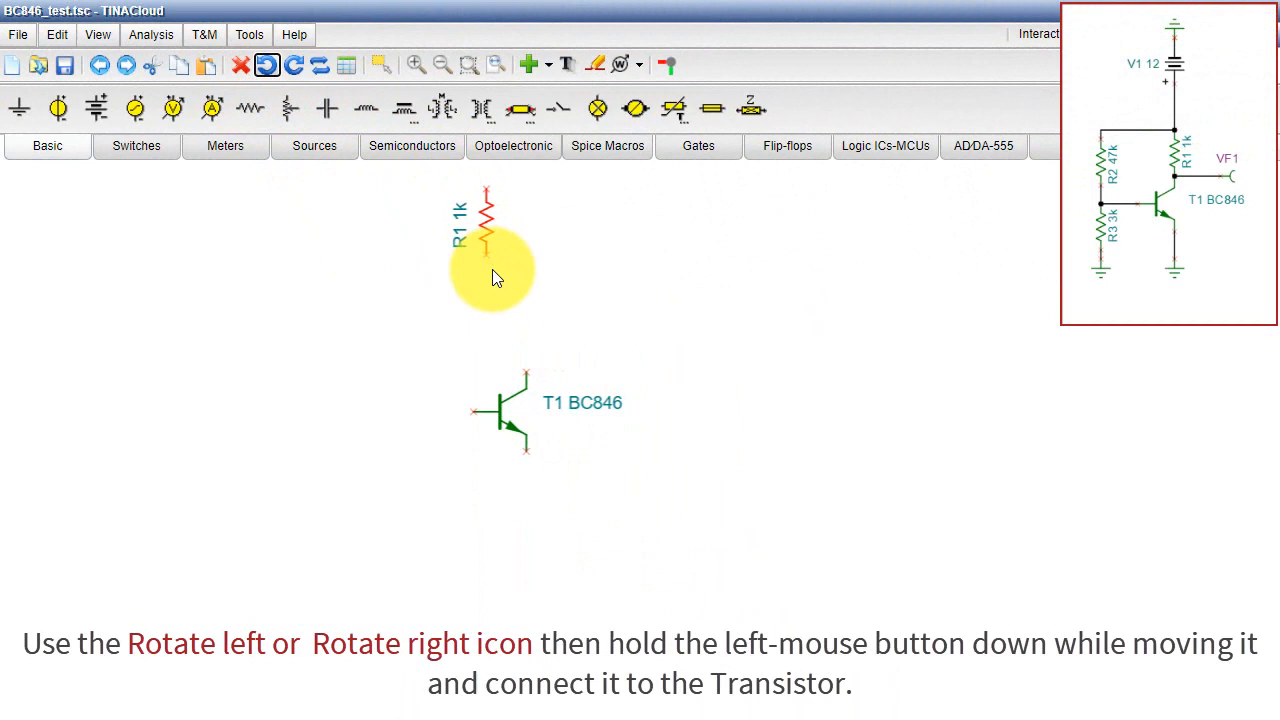
pyautogui.moveTo(485, 230); pyautogui.dragTo(525, 360)
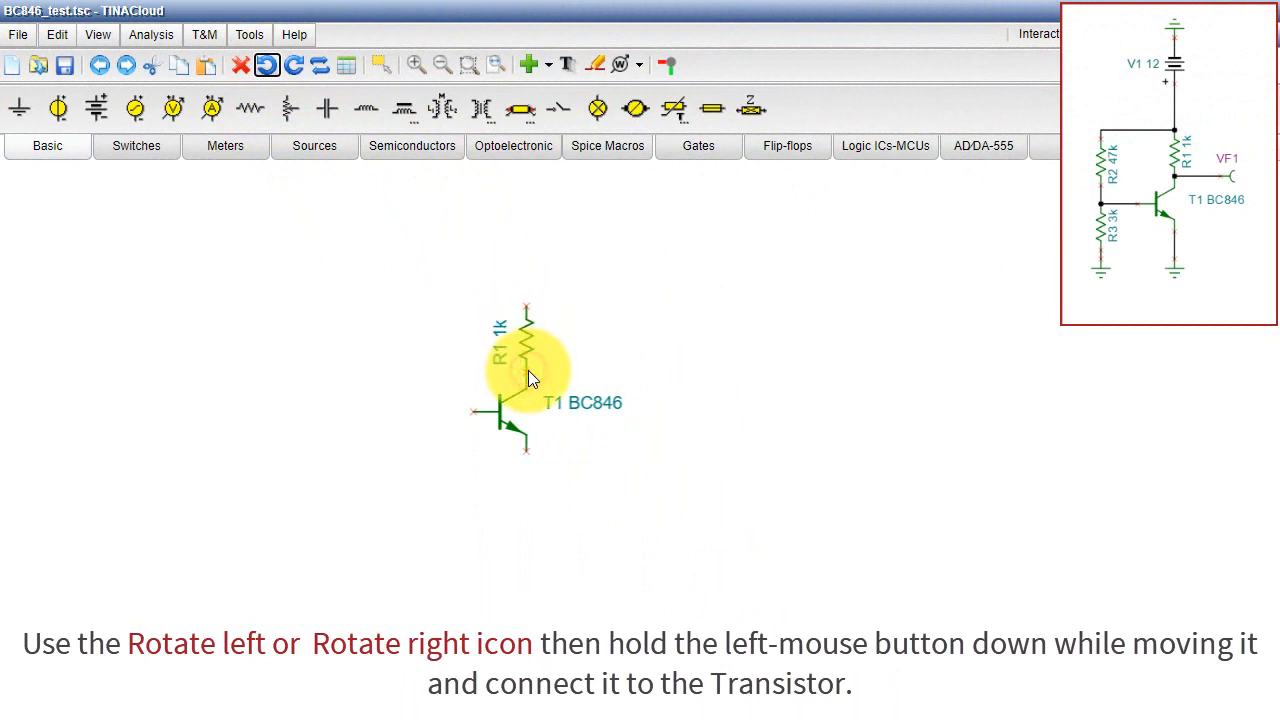
pyautogui.click(250, 108)
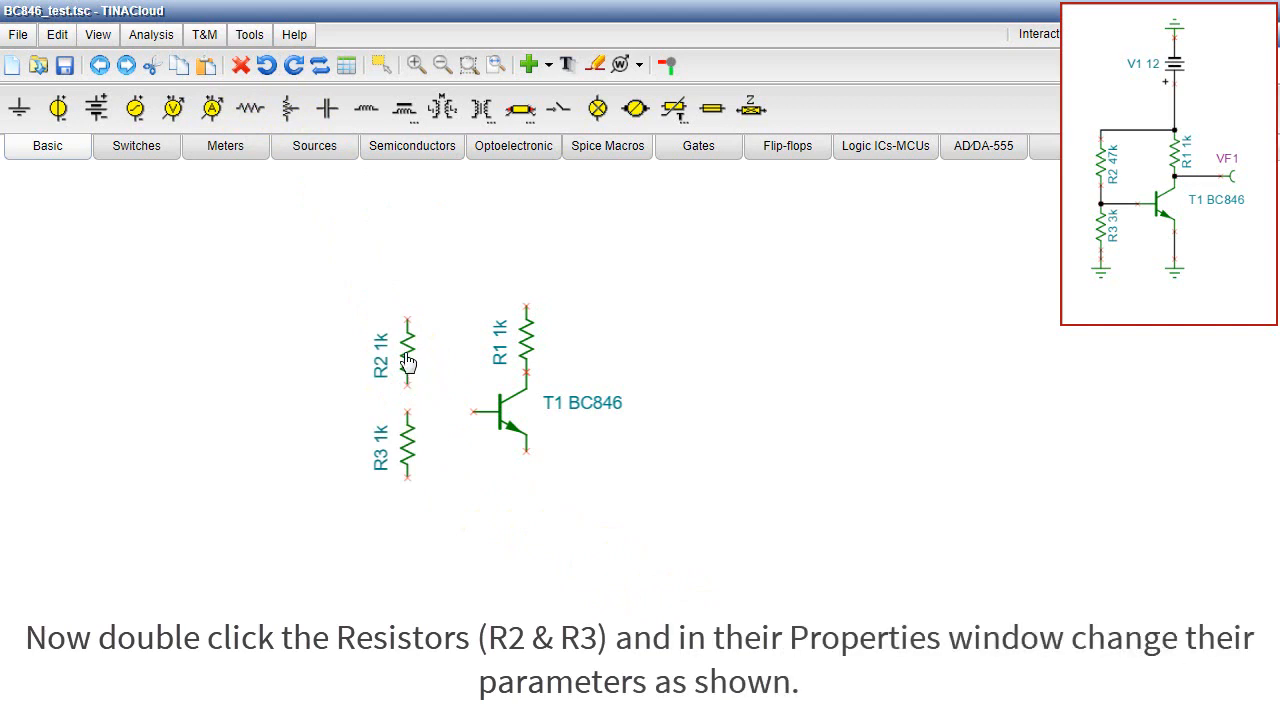
pyautogui.click(407, 345)
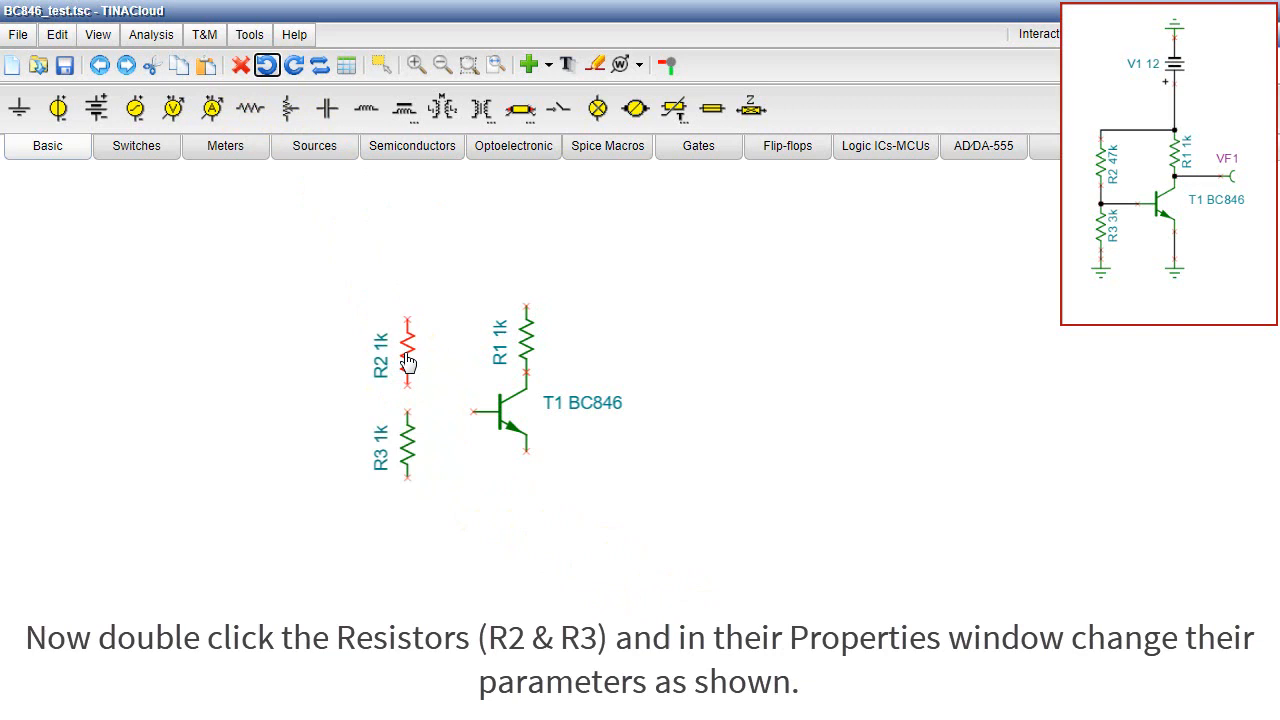
# Change R2's resistance to 47k and R3's resistance to 3k
pyautogui.doubleClick(407, 350)
pyautogui.write('47k')
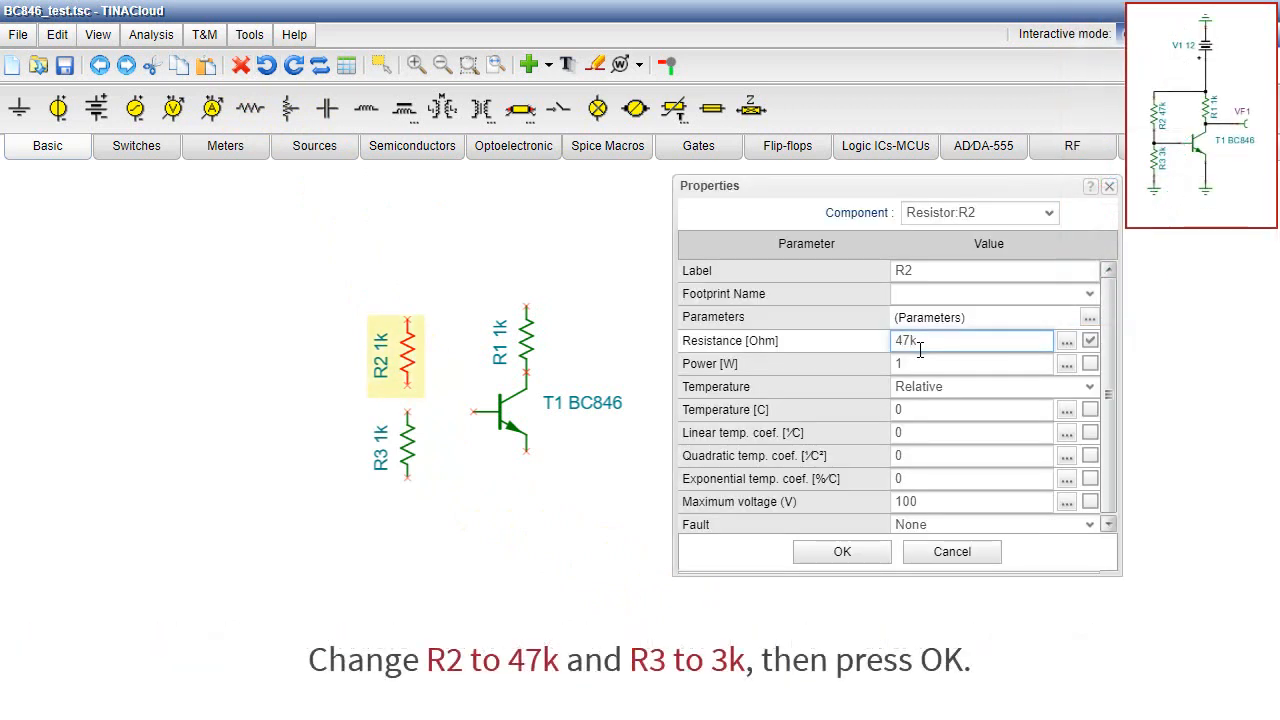
pyautogui.click(841, 551)
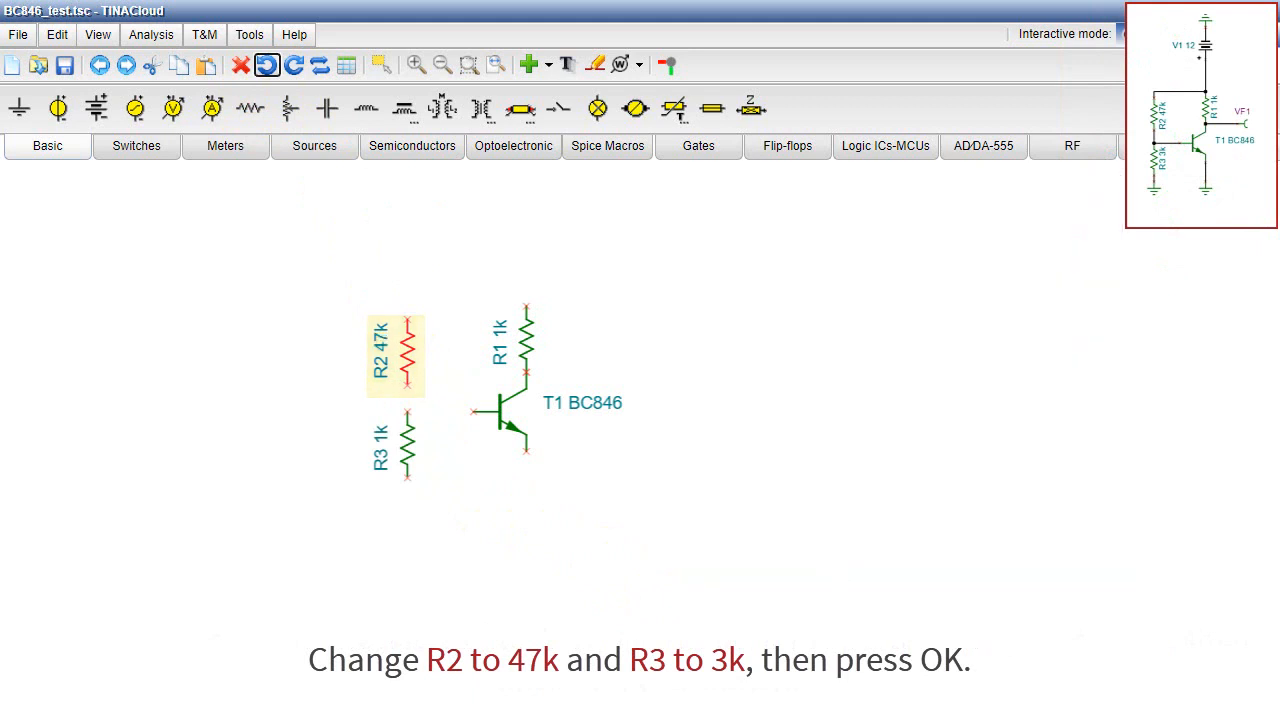
pyautogui.doubleClick(407, 445)
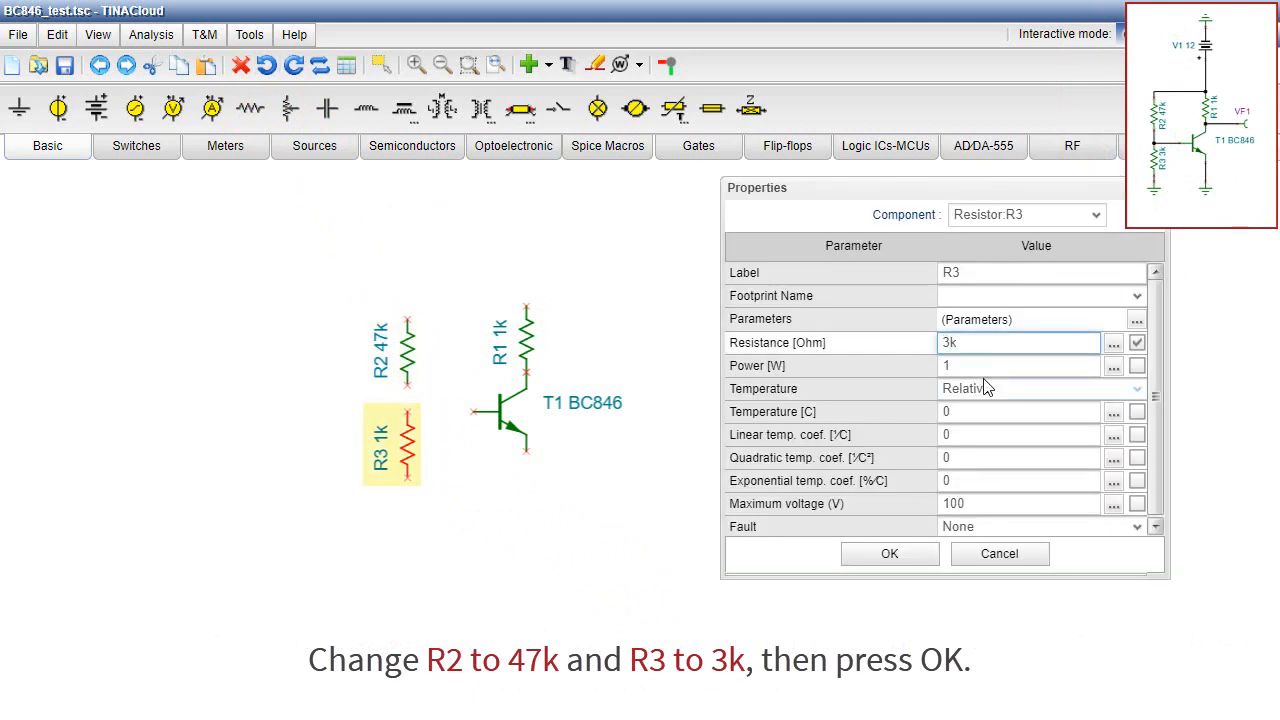
pyautogui.click(888, 553)
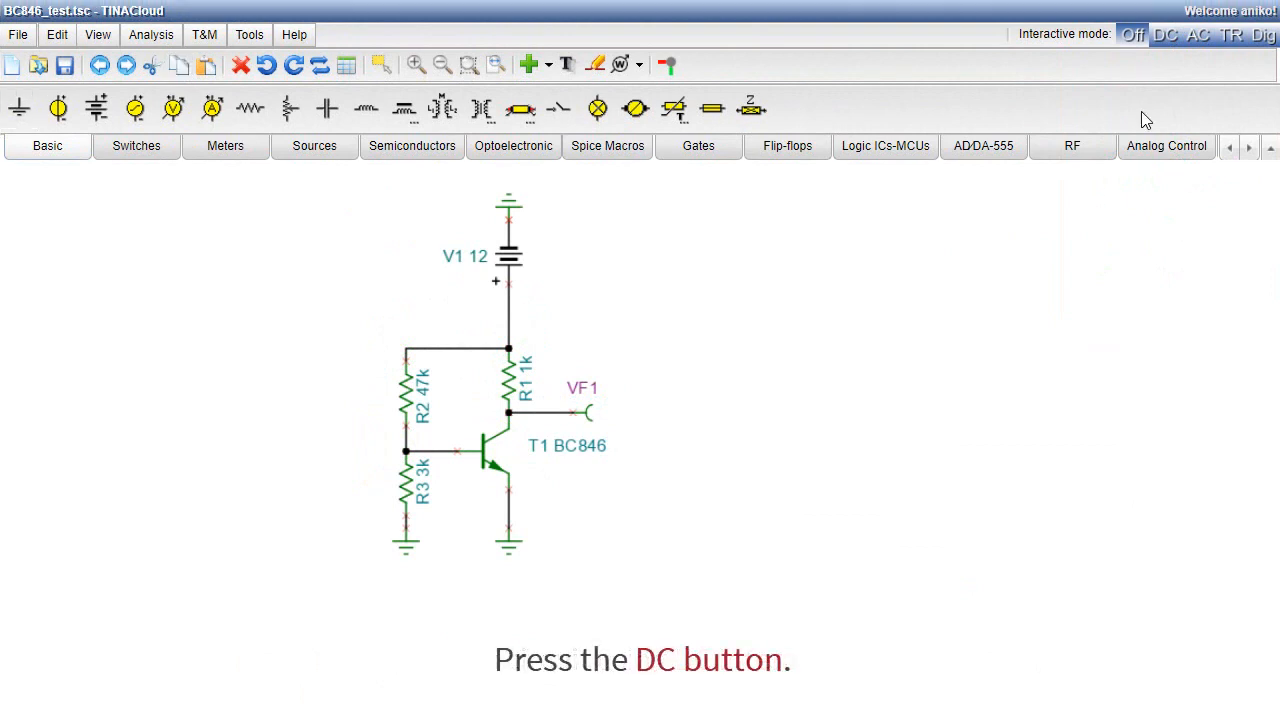
pyautogui.moveTo(1166, 35)
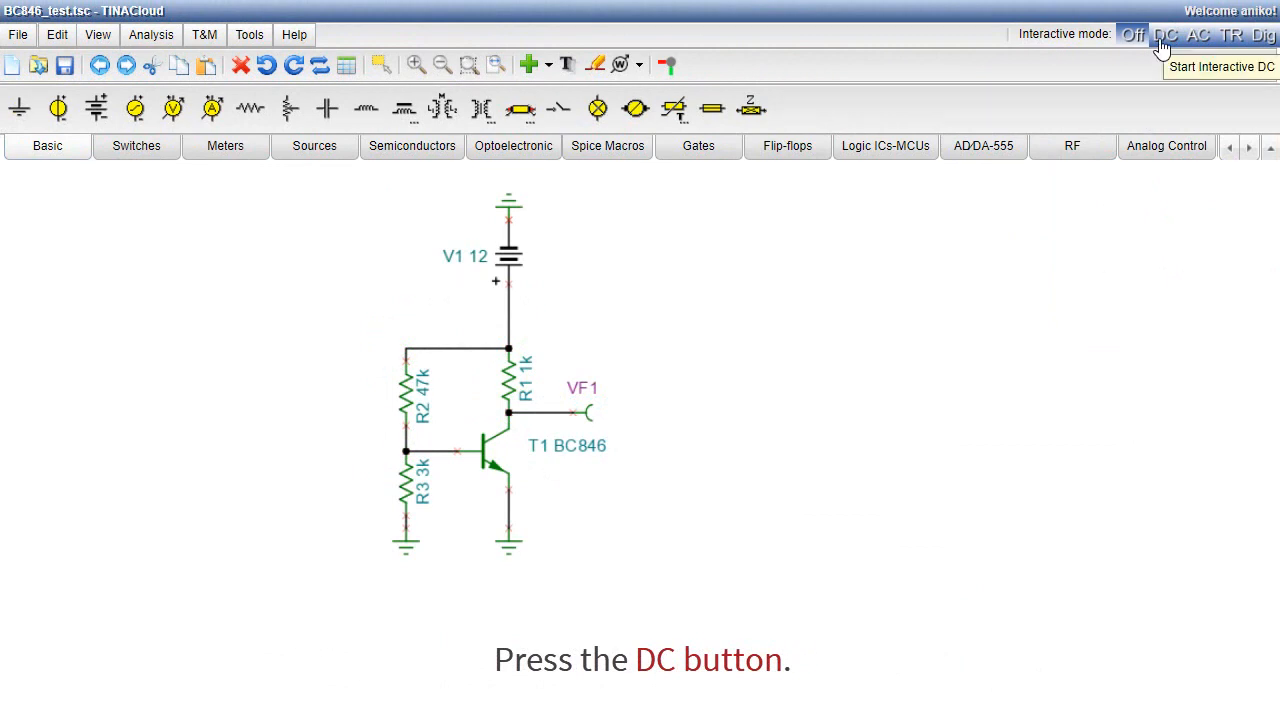
# Run the interactive DC analysis so VF1 reads 4.42 V
pyautogui.click(1165, 35)
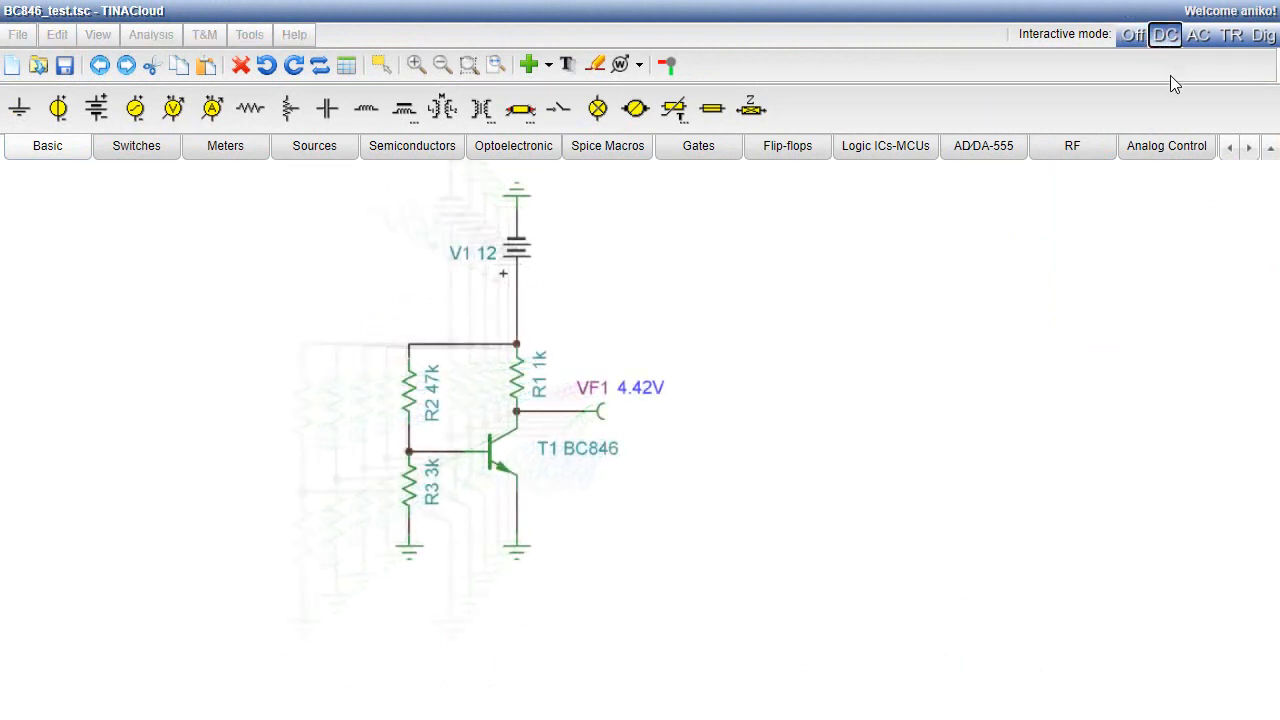